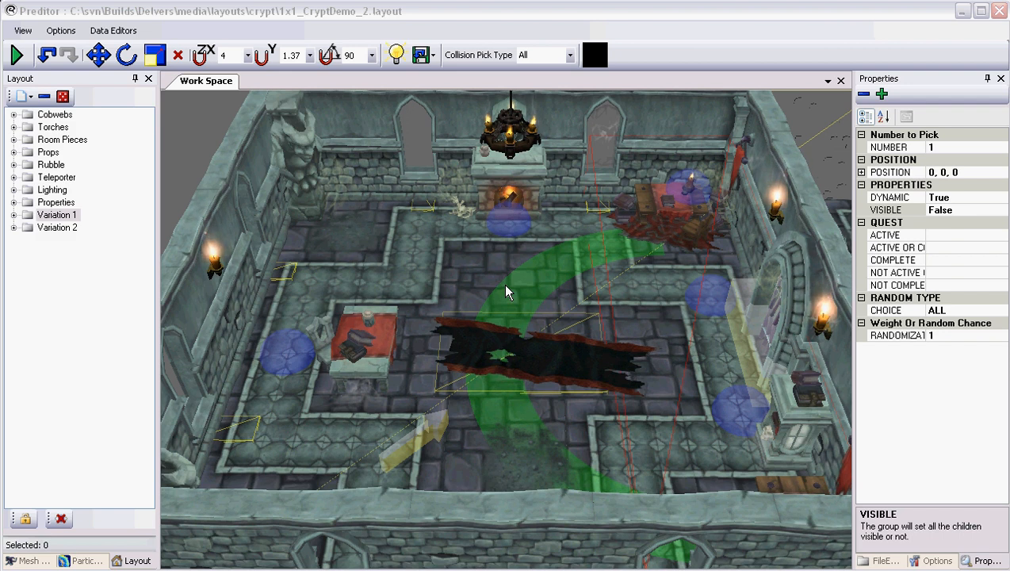
pyautogui.moveTo(516, 268)
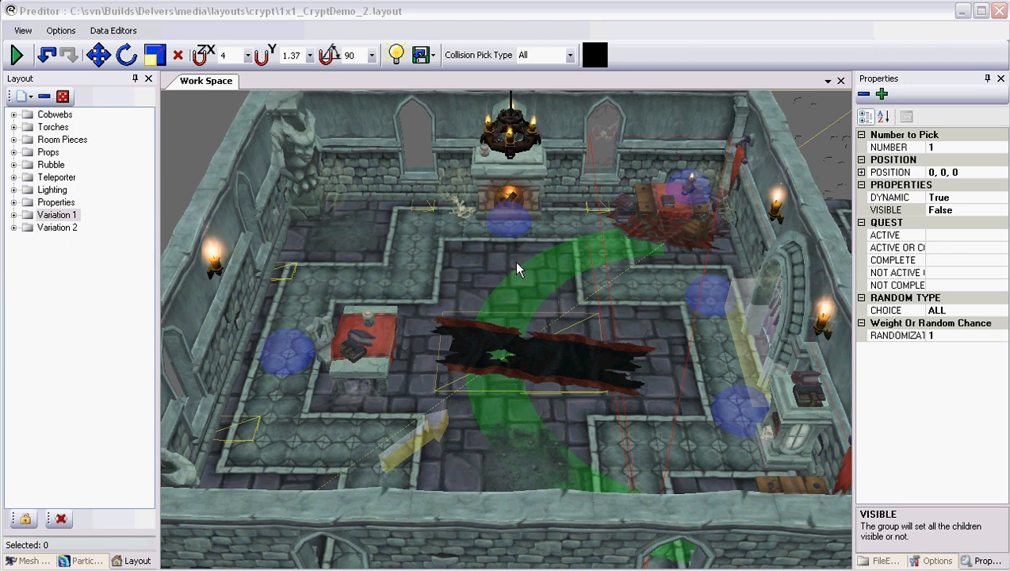
pyautogui.moveTo(476, 276)
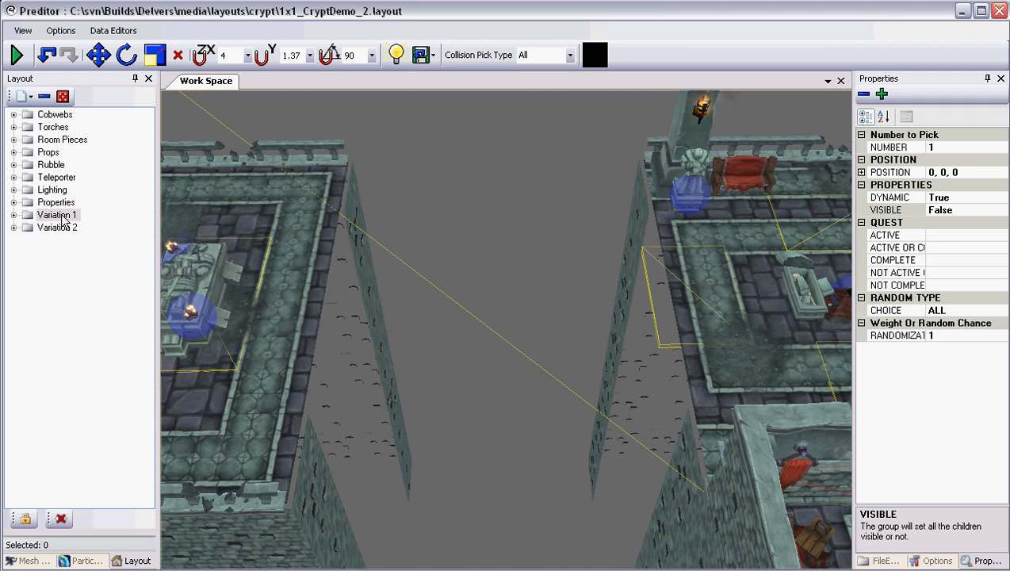
# Step: Select Variation 1 in the Layout tree and set its VISIBLE property to True
pyautogui.click(57, 214)
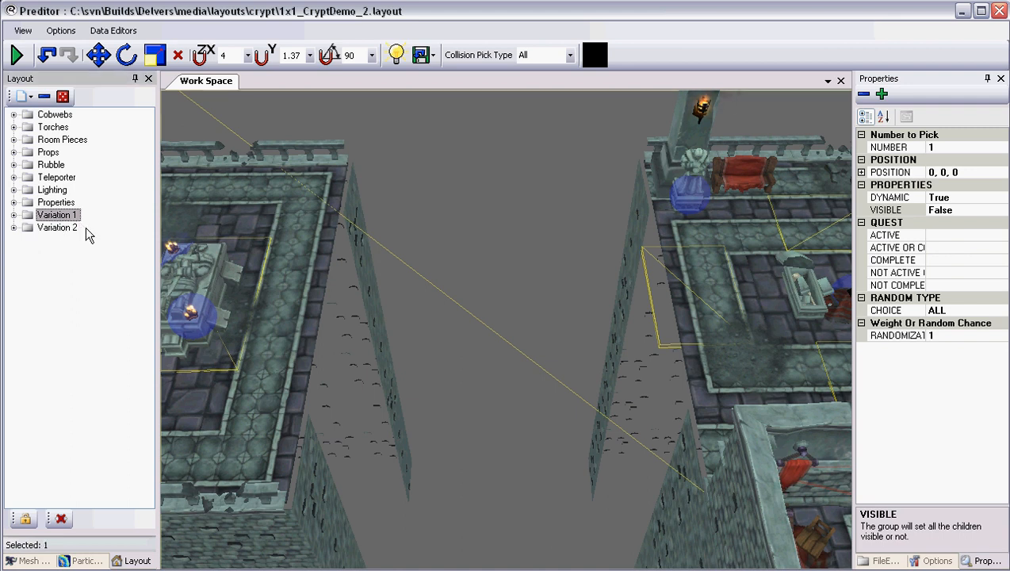
pyautogui.click(57, 229)
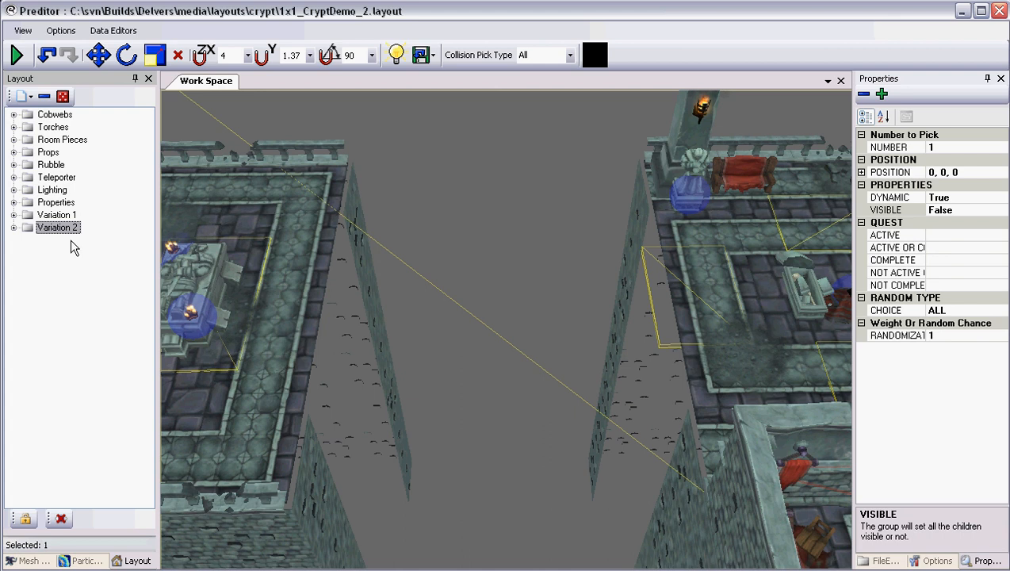
pyautogui.moveTo(457, 238)
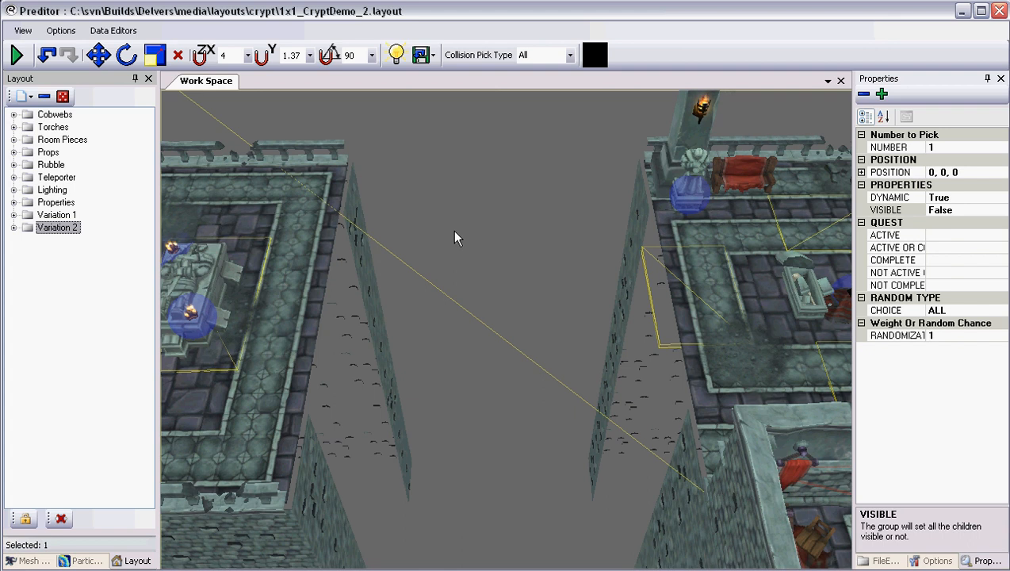
pyautogui.click(57, 214)
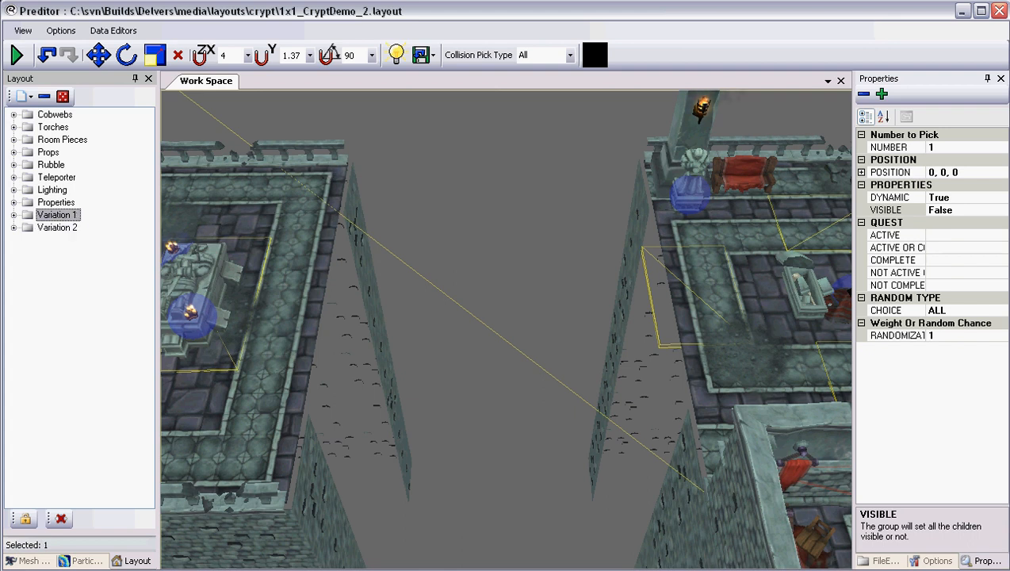
pyautogui.click(940, 210)
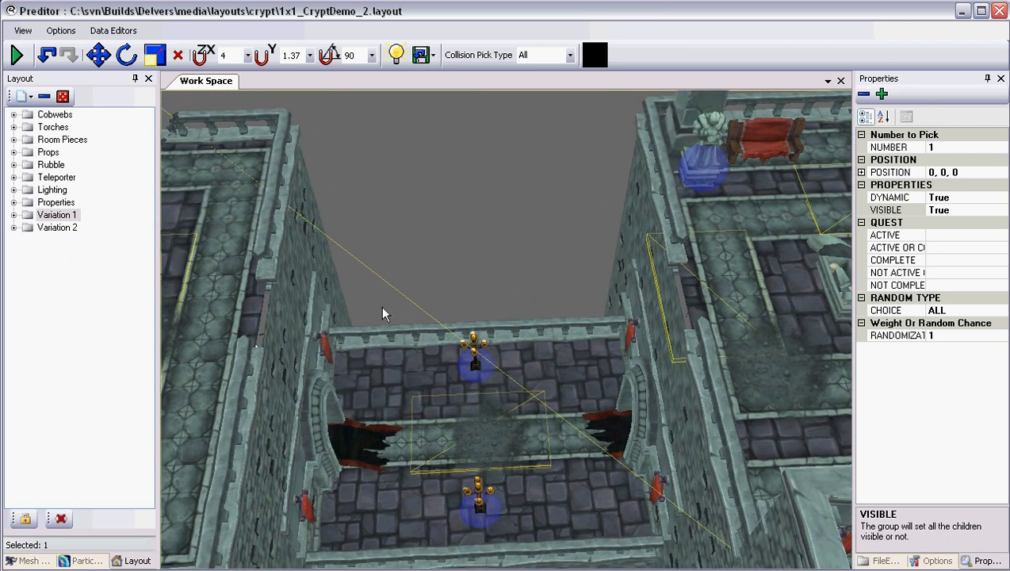
pyautogui.moveTo(679, 331)
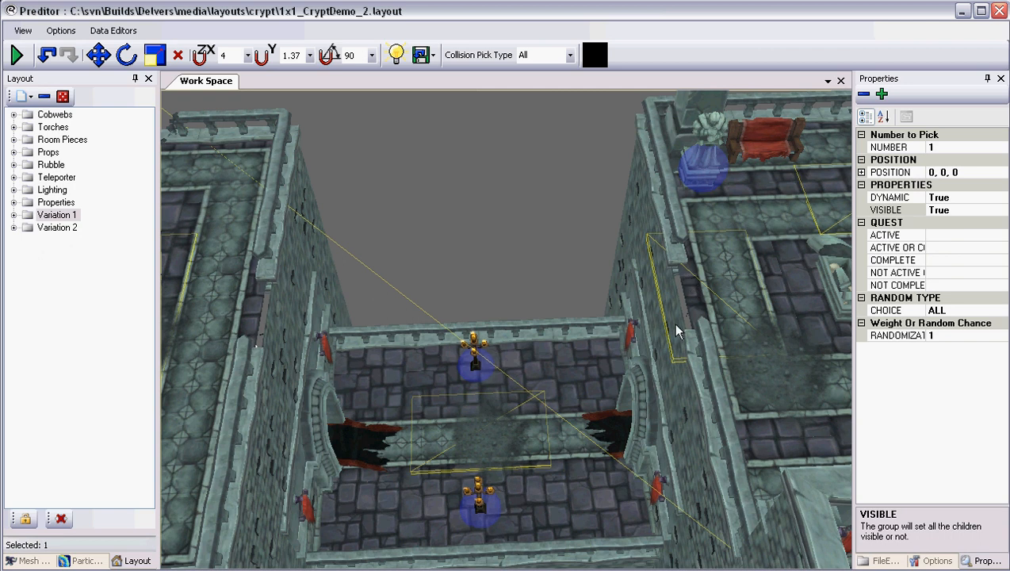
pyautogui.moveTo(685, 300)
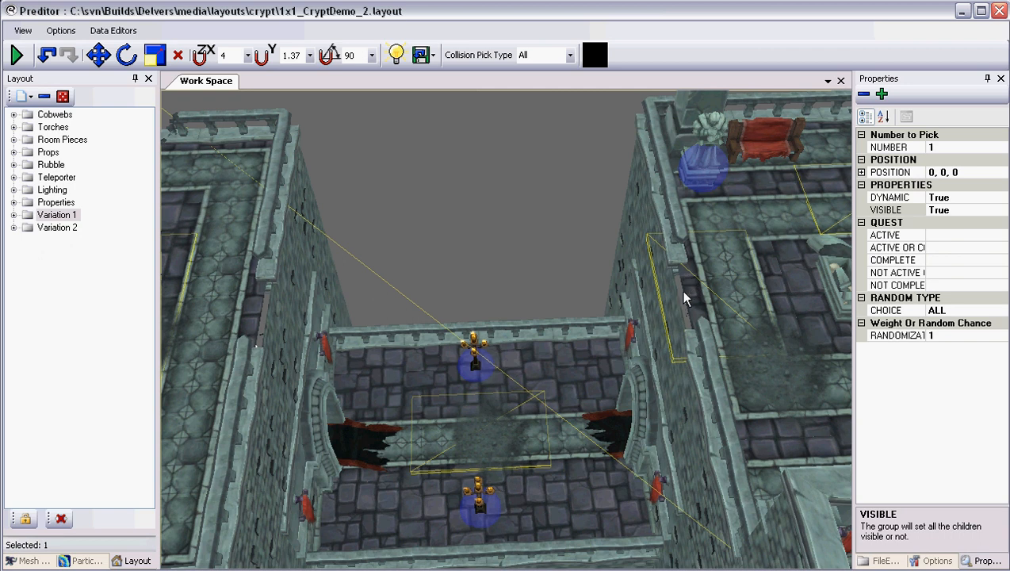
pyautogui.moveTo(412, 331)
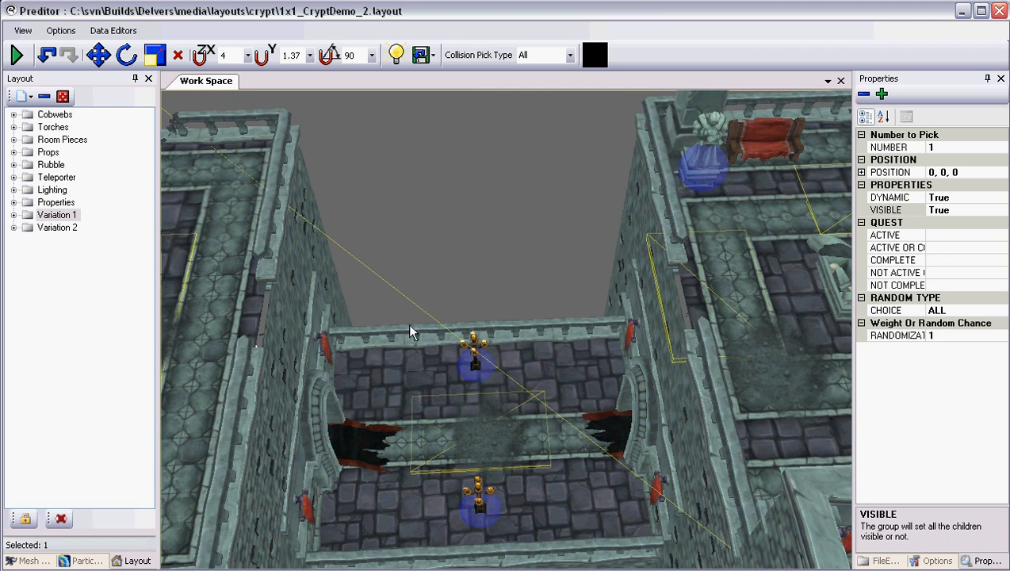
pyautogui.moveTo(701, 245)
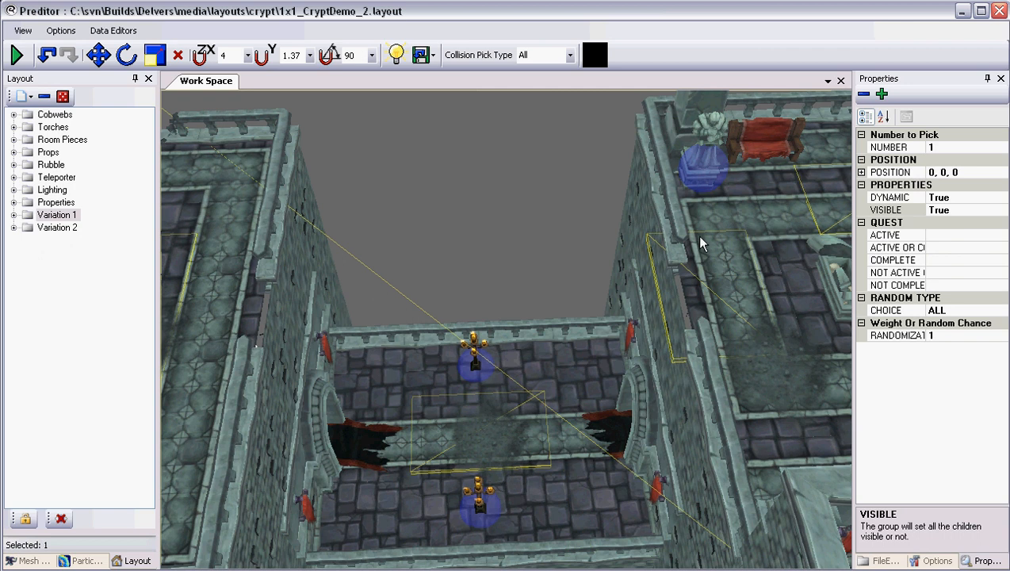
pyautogui.moveTo(625, 252)
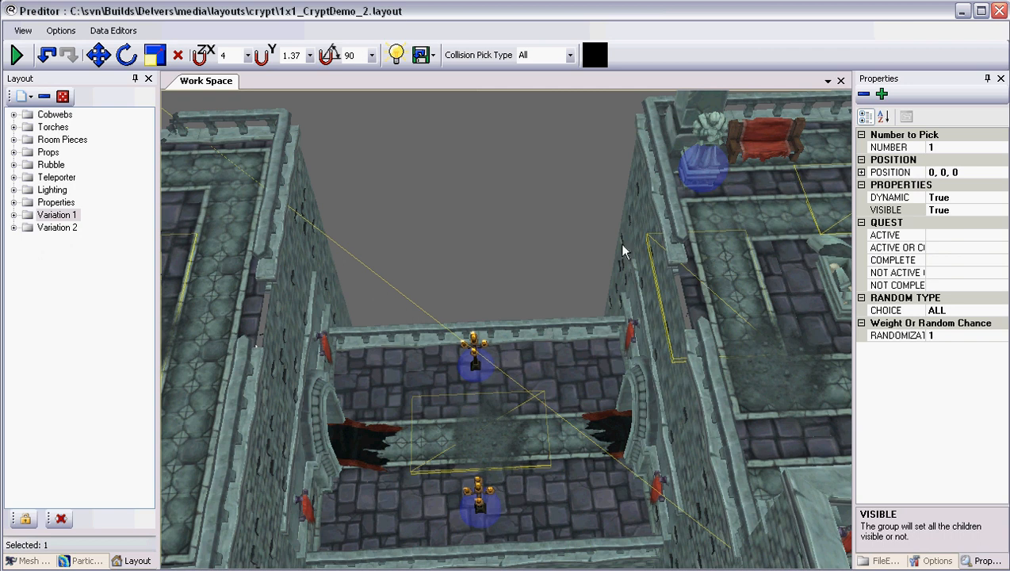
pyautogui.moveTo(413, 286)
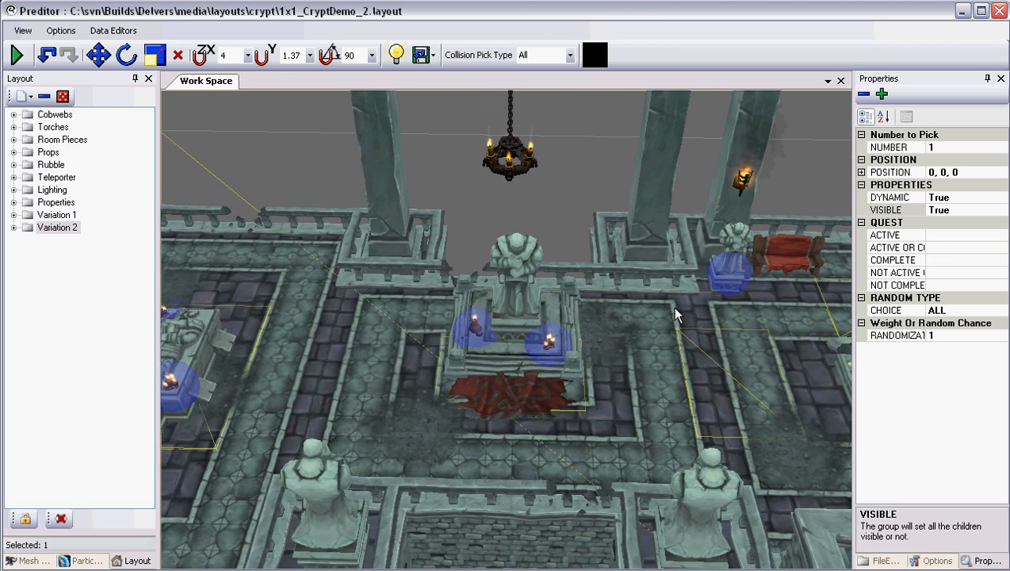
pyautogui.moveTo(610, 382)
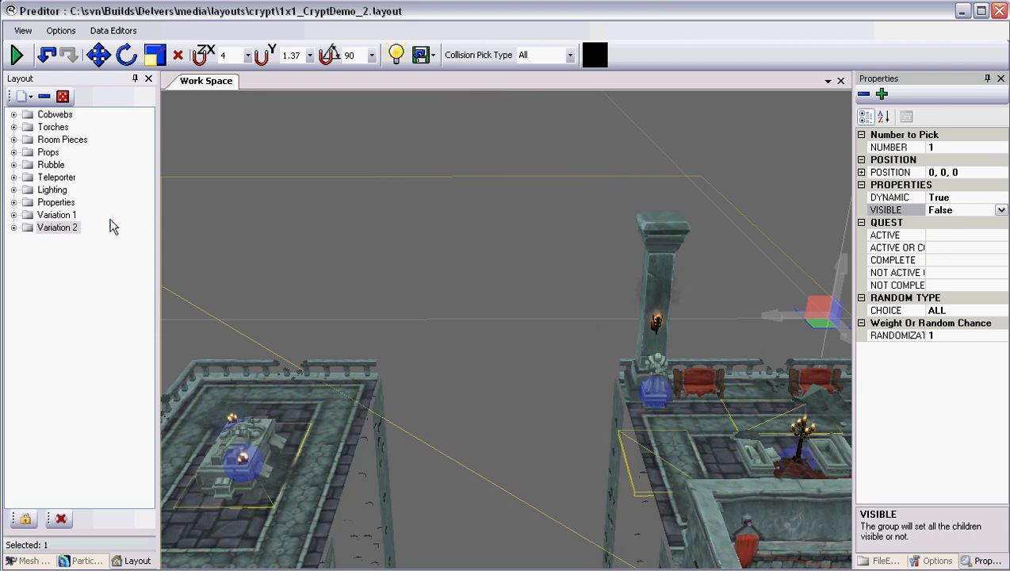
# Step: Create a Bridges group under Variation 1 holding a new Layout Link named Bridge1
pyautogui.click(1001, 210)
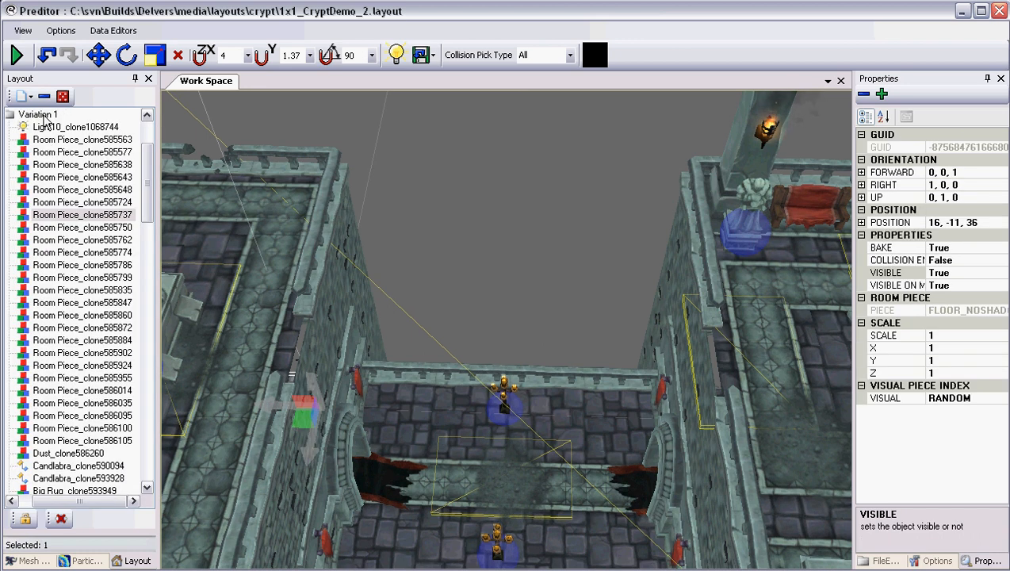
pyautogui.rightClick(38, 114)
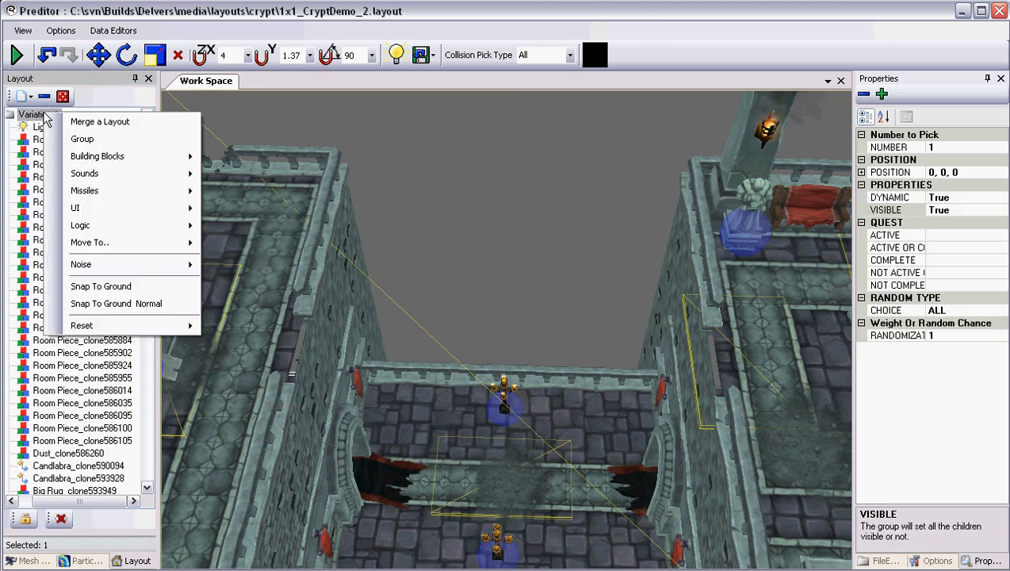
pyautogui.click(82, 139)
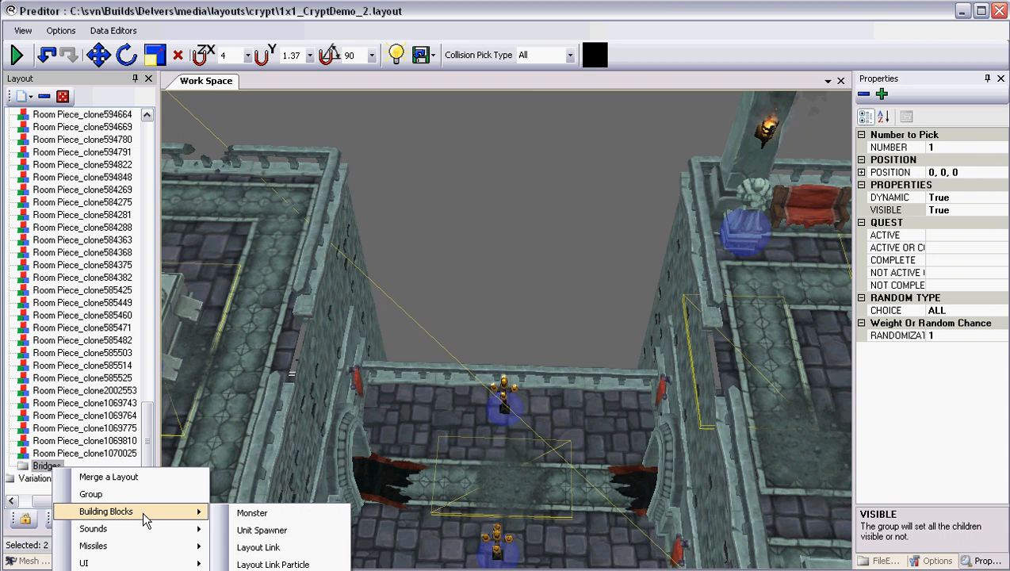
pyautogui.click(262, 565)
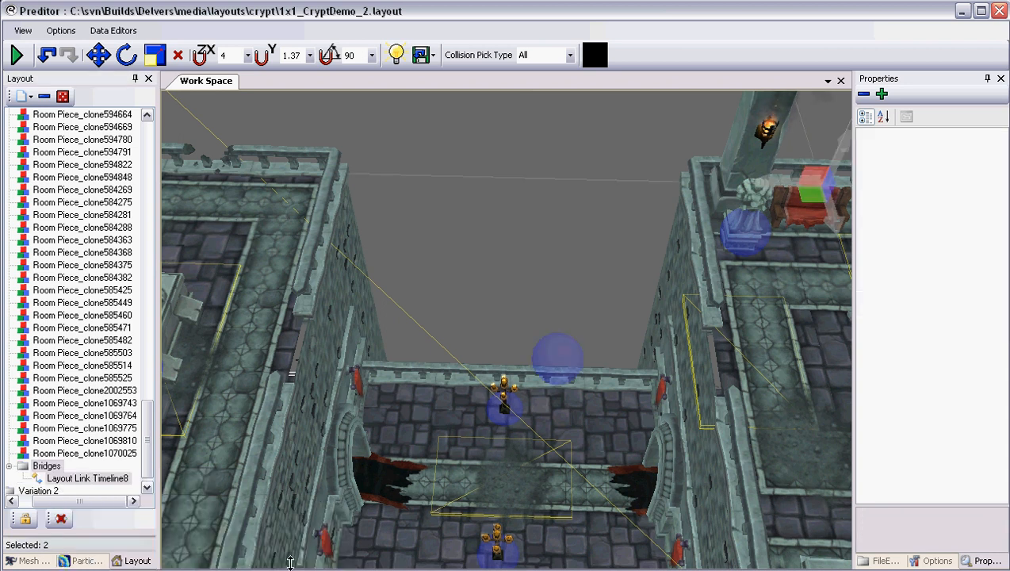
pyautogui.click(559, 359)
pyautogui.write('Bridge1')
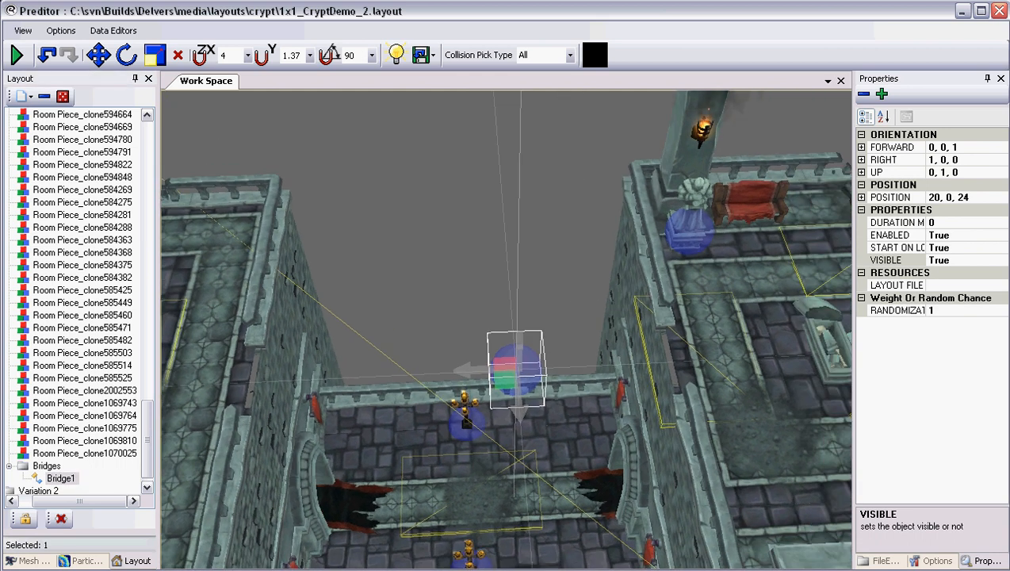
# Step: Link Bridge1 to a bridge layout file and keep it from starting on load
pyautogui.click(936, 286)
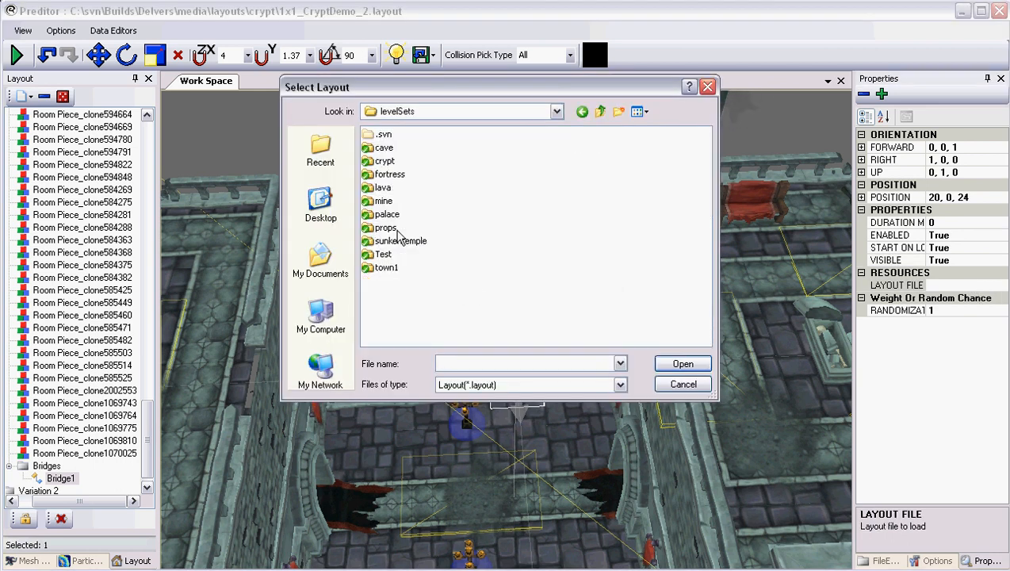
pyautogui.doubleClick(387, 229)
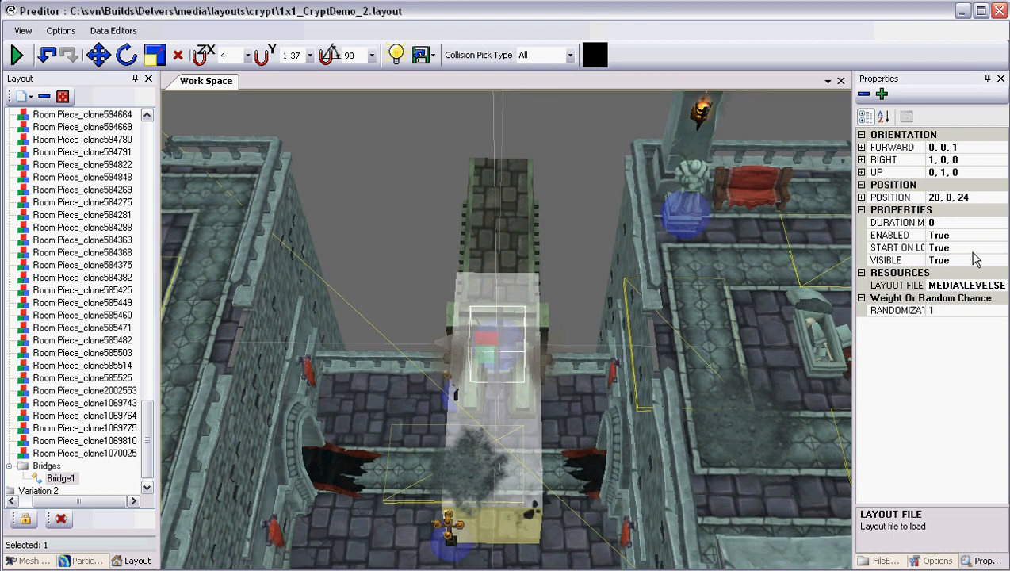
pyautogui.click(952, 247)
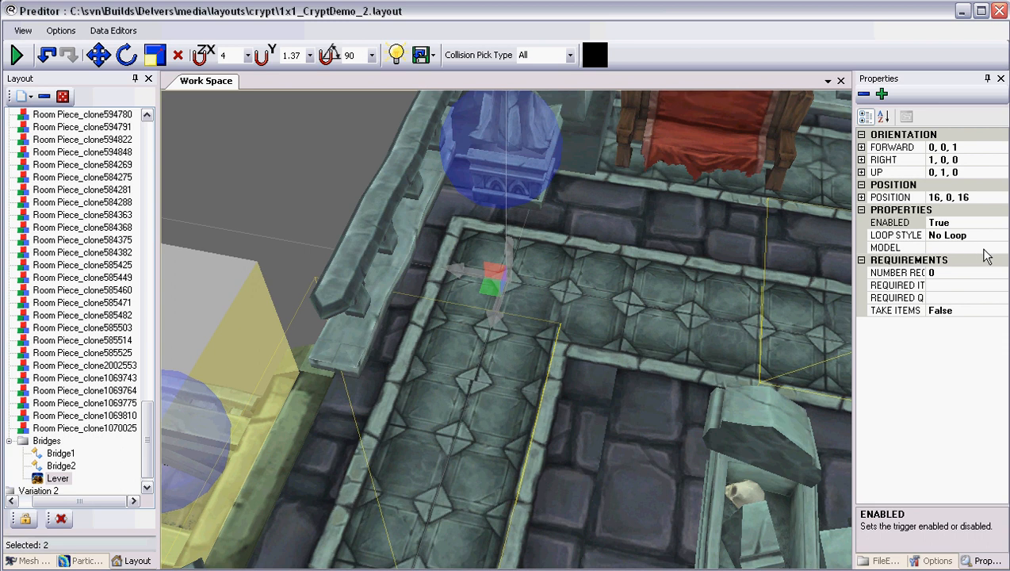
# Step: Give the Lever the crypt_floor_lever01 model and move it into the corridor
pyautogui.click(1000, 247)
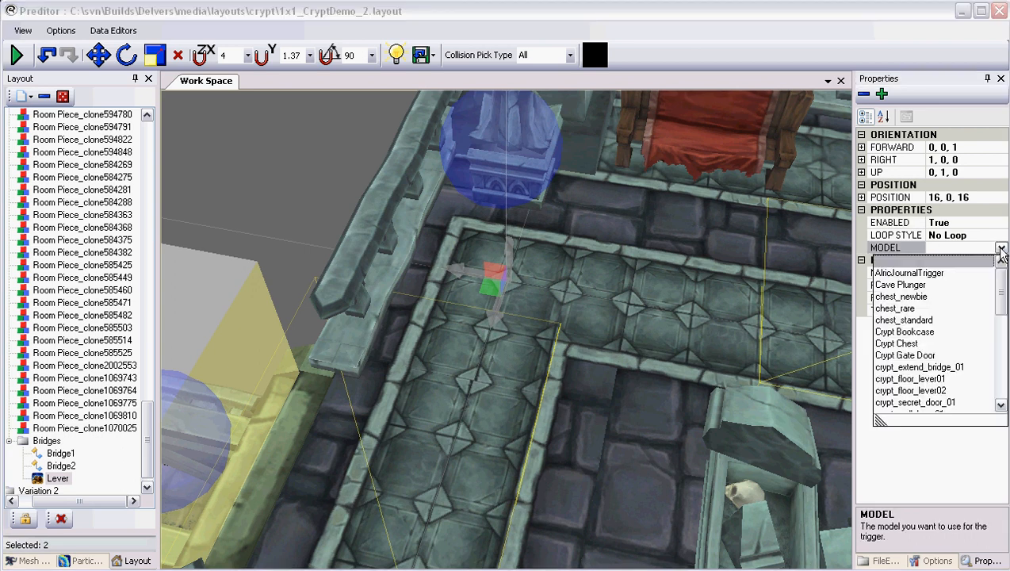
pyautogui.moveTo(923, 387)
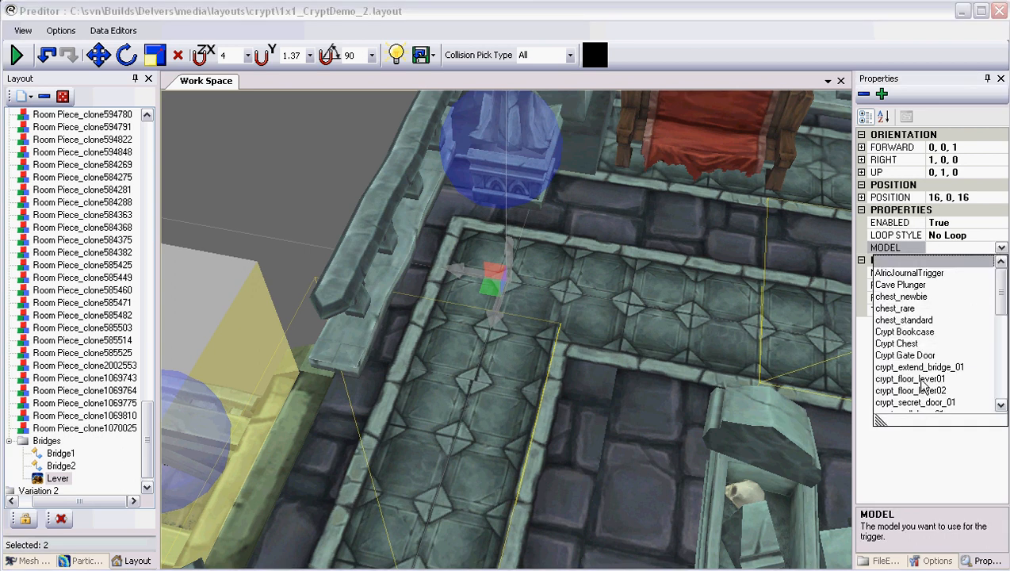
pyautogui.click(910, 377)
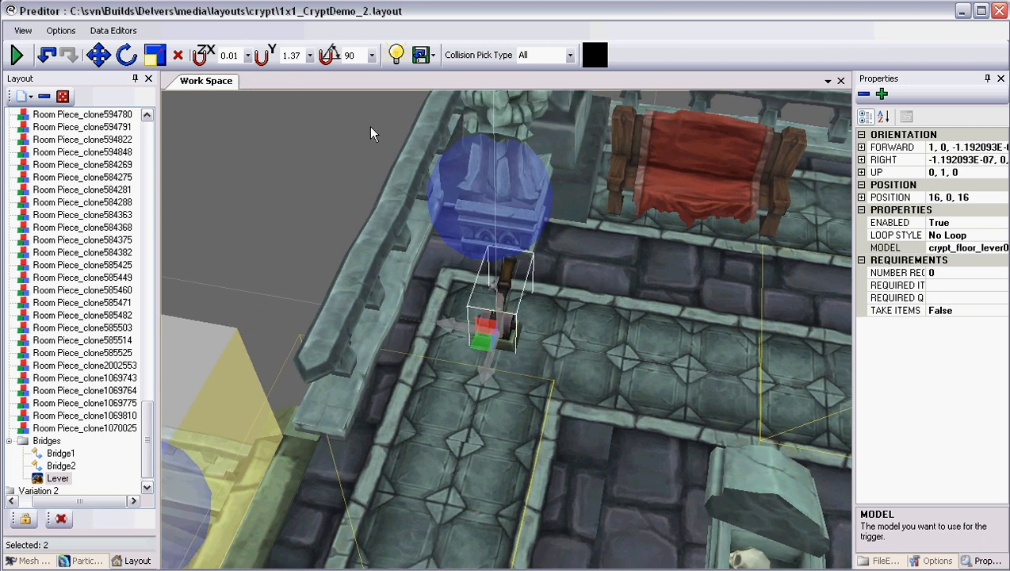
pyautogui.moveTo(492, 325); pyautogui.dragTo(425, 352)
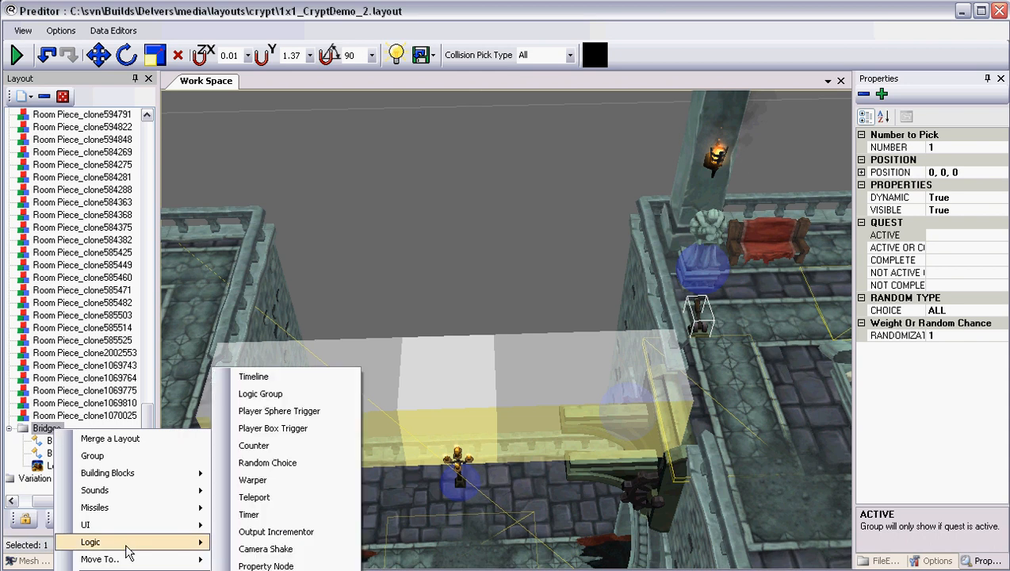
# Step: Add a Logic Group to Bridges and select Bridge1, Bridge2 and the lever for it
pyautogui.click(260, 394)
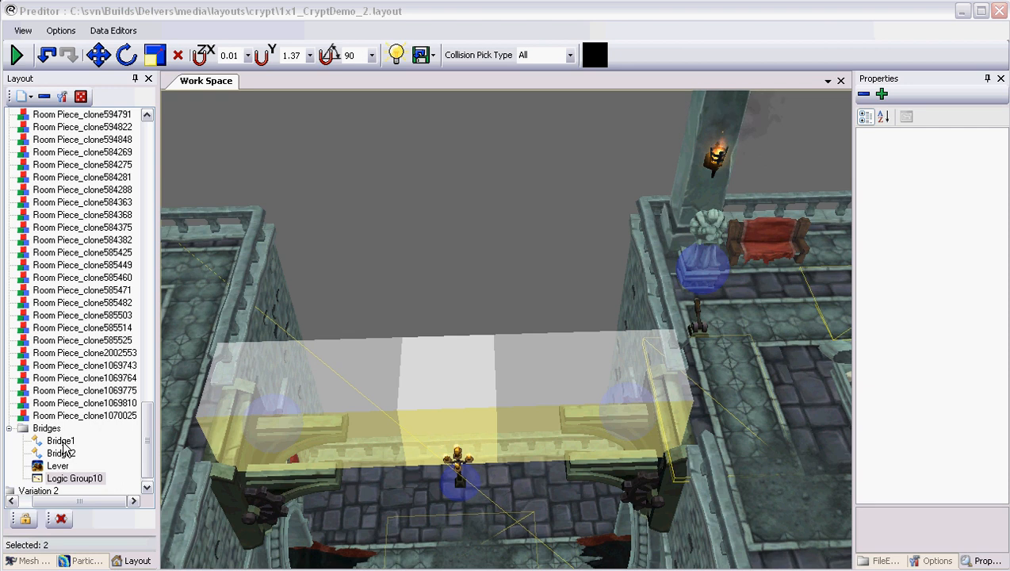
pyautogui.click(61, 441)
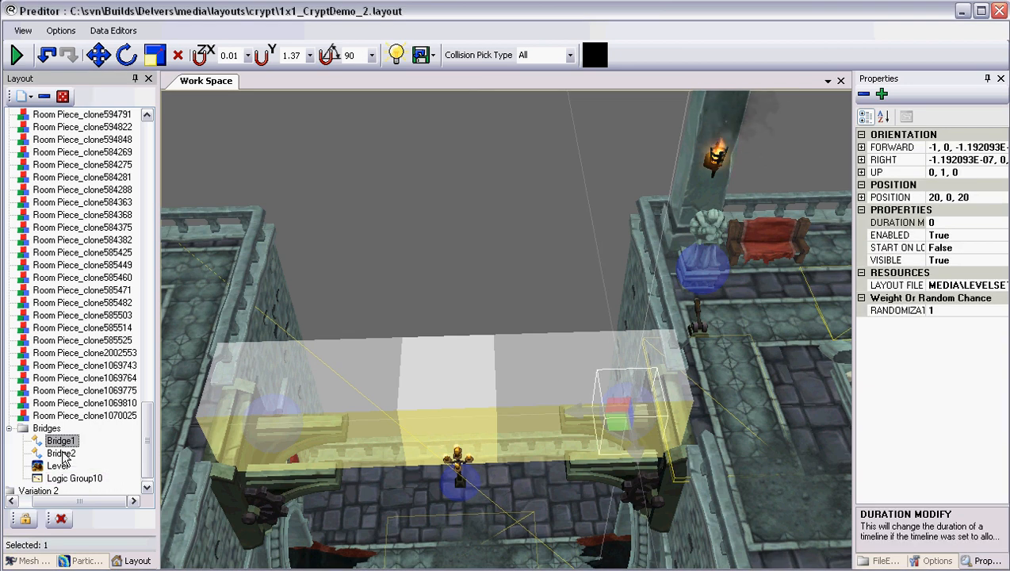
pyautogui.click(62, 454)
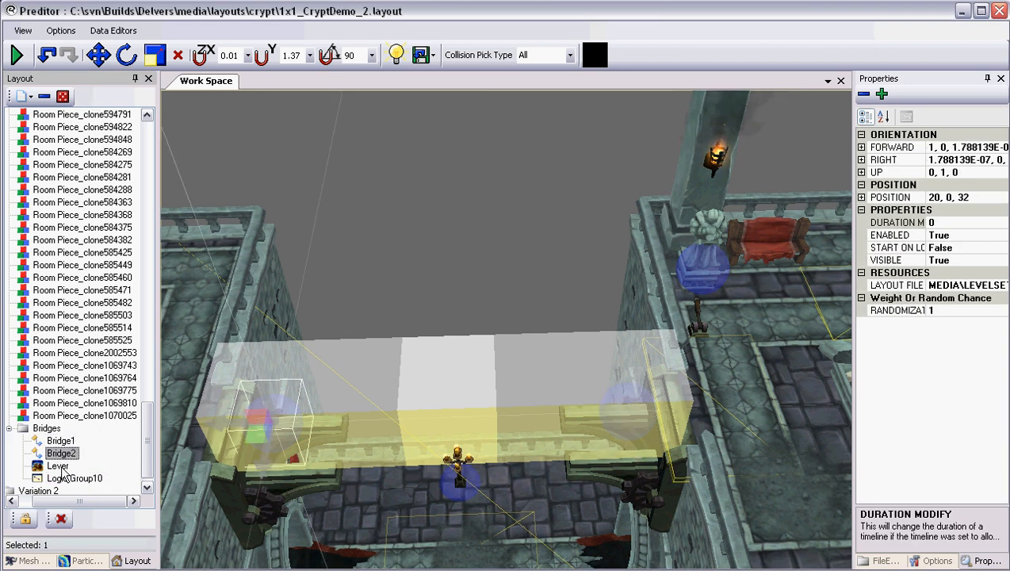
pyautogui.click(57, 466)
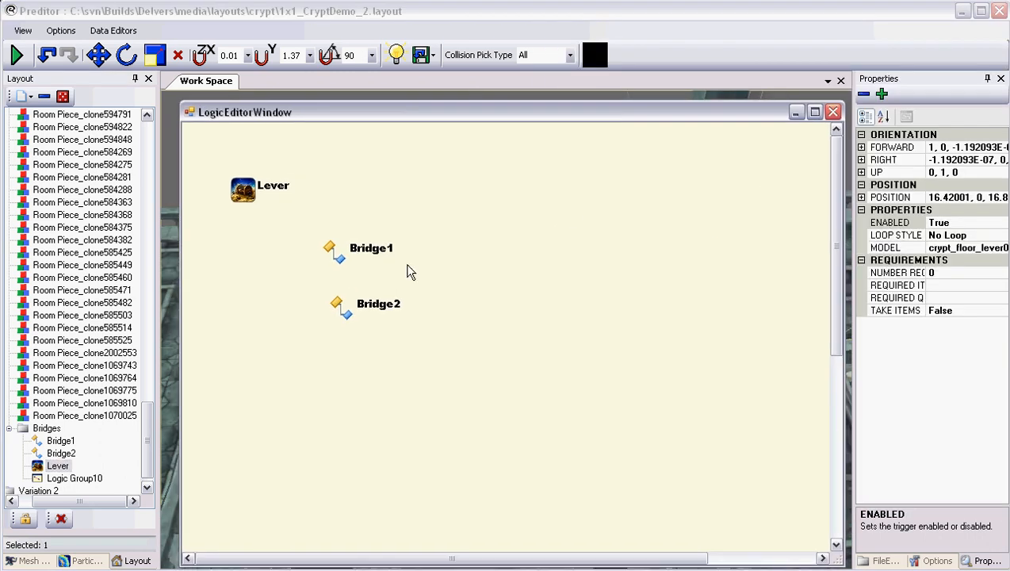
pyautogui.moveTo(310, 276)
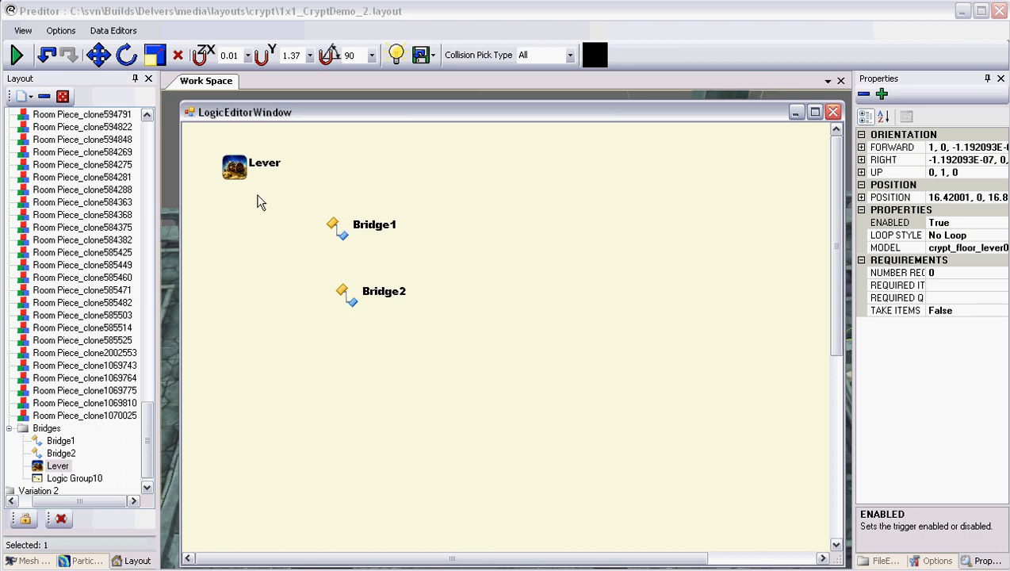
# Step: Wire the Lever's Triggered output to the Play inputs of Bridge1 and Bridge2
pyautogui.rightClick(262, 178)
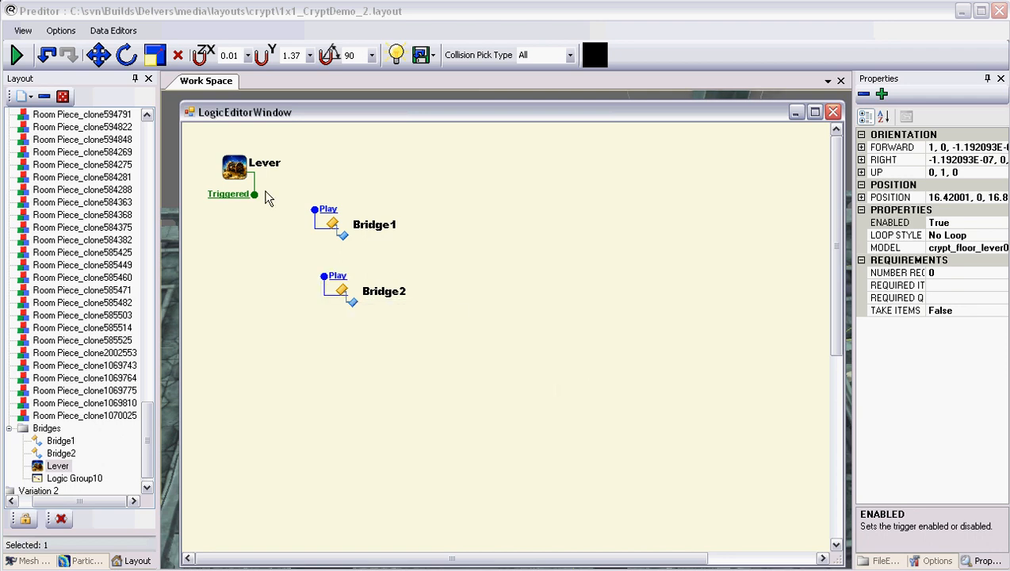
pyautogui.moveTo(260, 207)
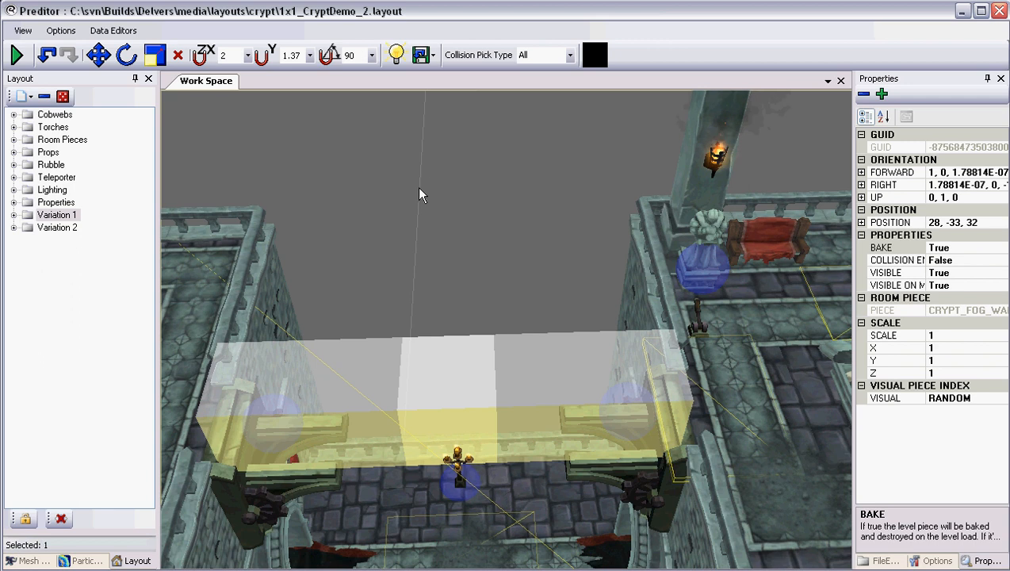
# Step: Toggle Variation 2's Visible property off and on, leaving it True
pyautogui.click(57, 229)
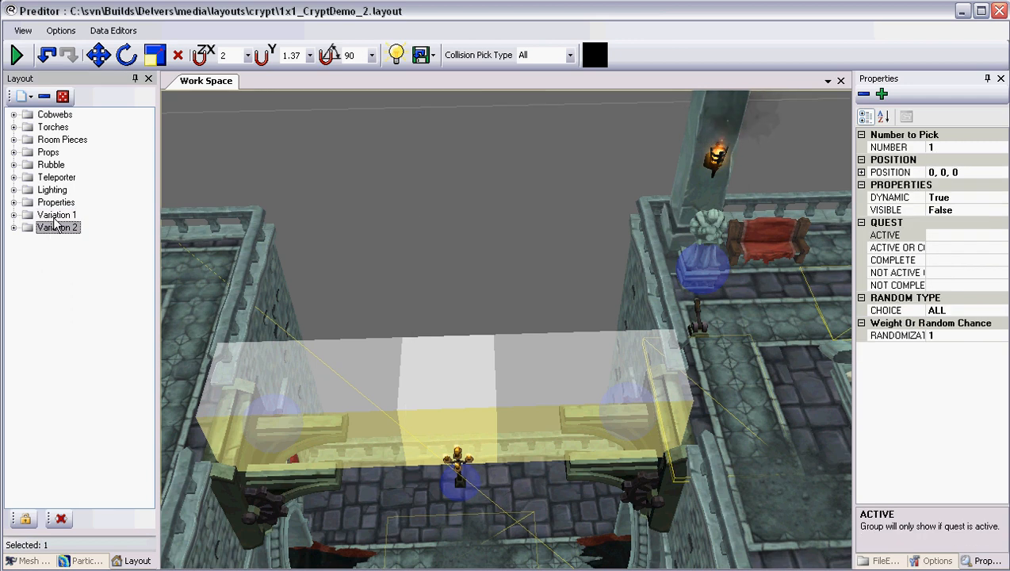
pyautogui.click(952, 209)
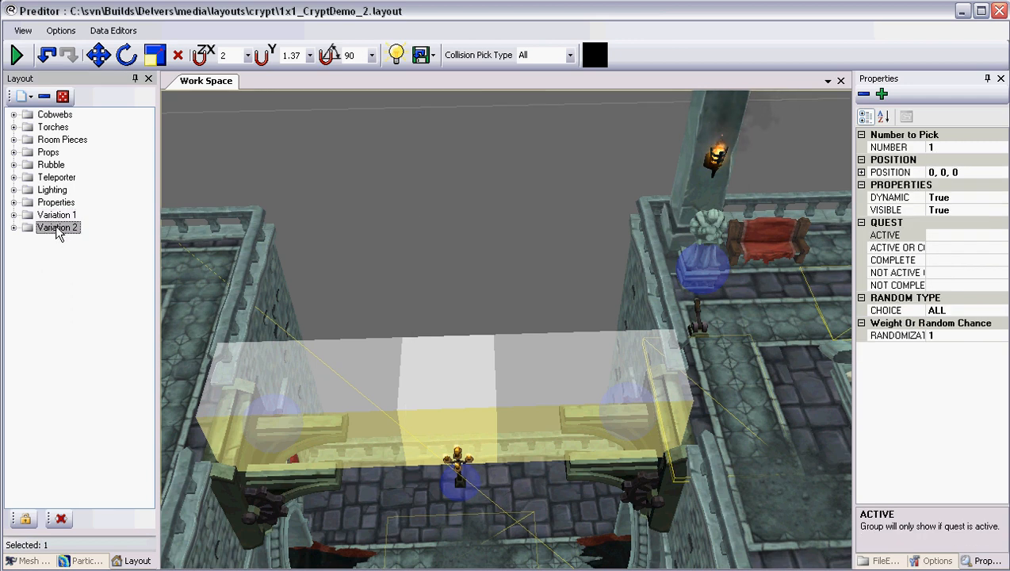
pyautogui.click(951, 209)
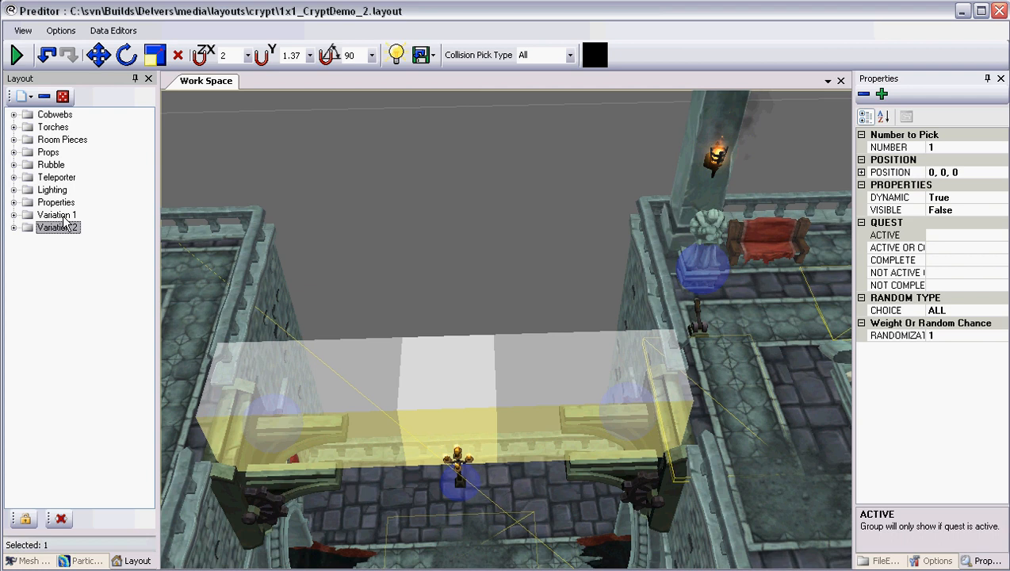
pyautogui.click(57, 216)
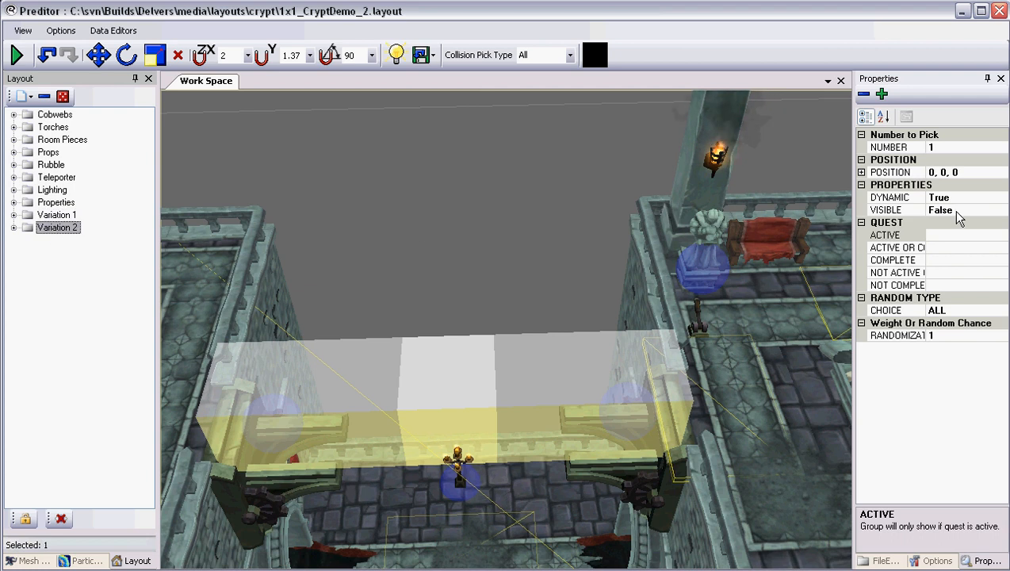
pyautogui.click(952, 210)
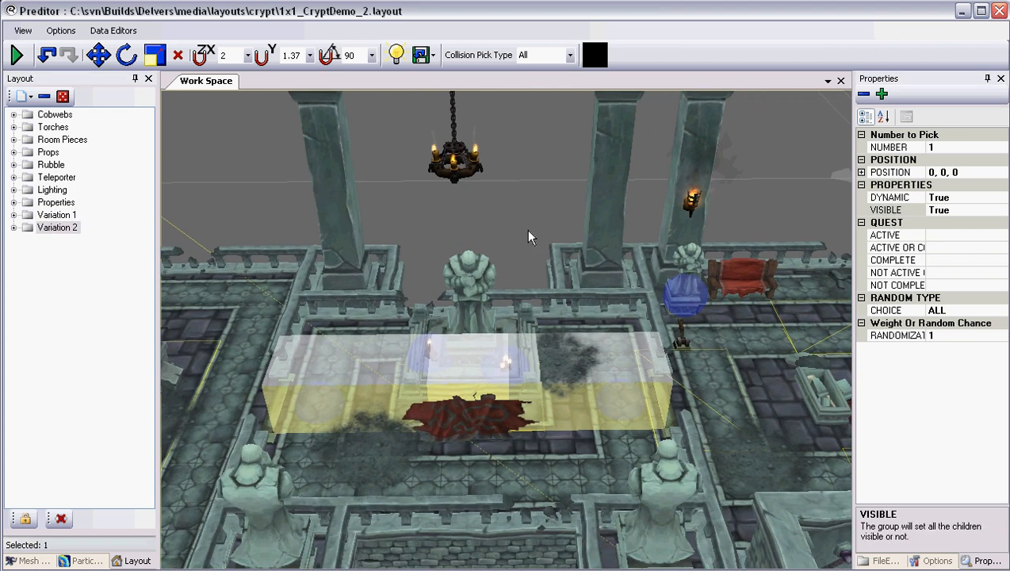
pyautogui.click(57, 214)
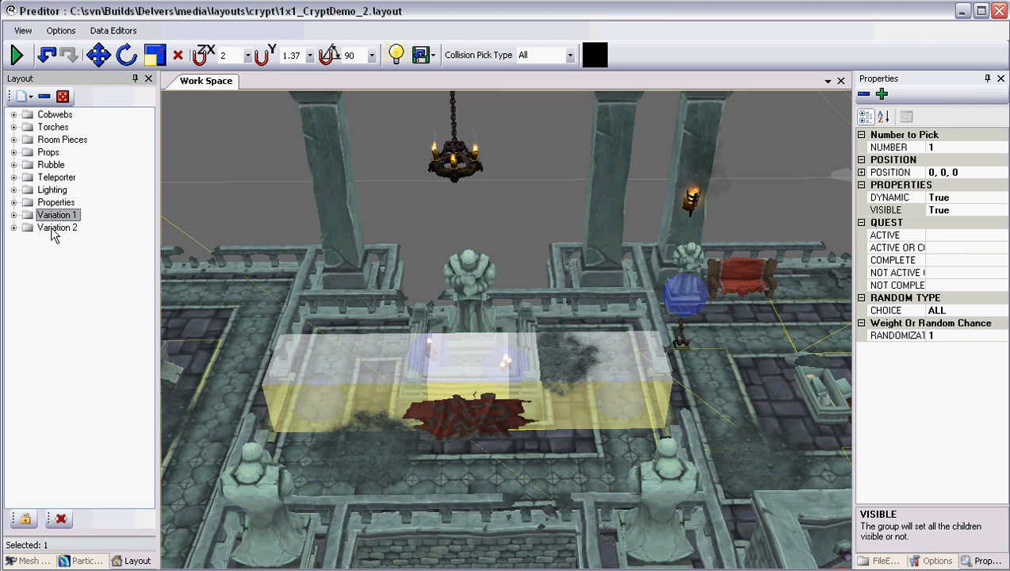
pyautogui.moveTo(89, 229)
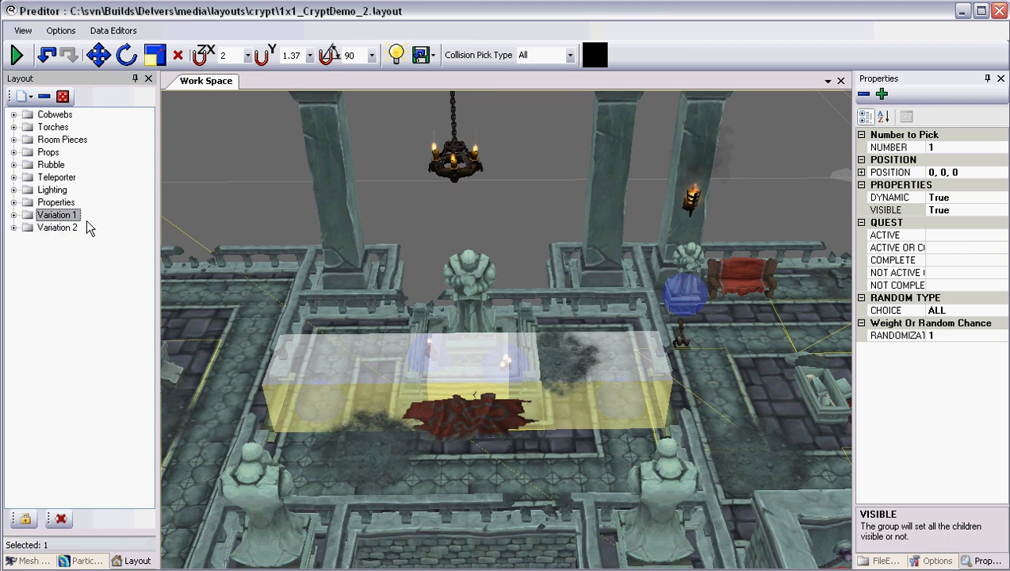
pyautogui.moveTo(35, 251)
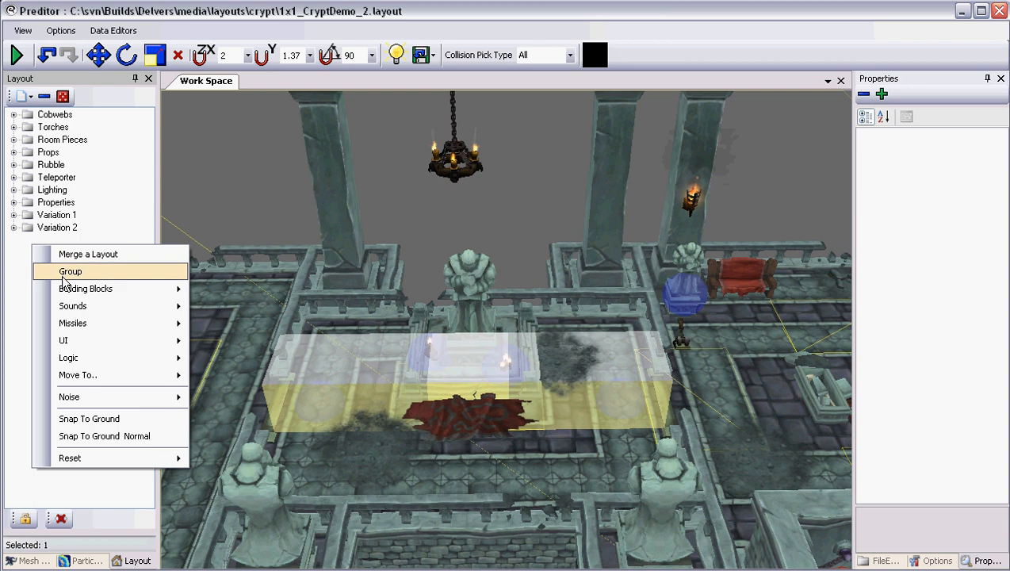
# Step: Create the VariationMaster group and move Variation 1 and Variation 2 into it
pyautogui.click(69, 271)
pyautogui.write('VariationMaster')
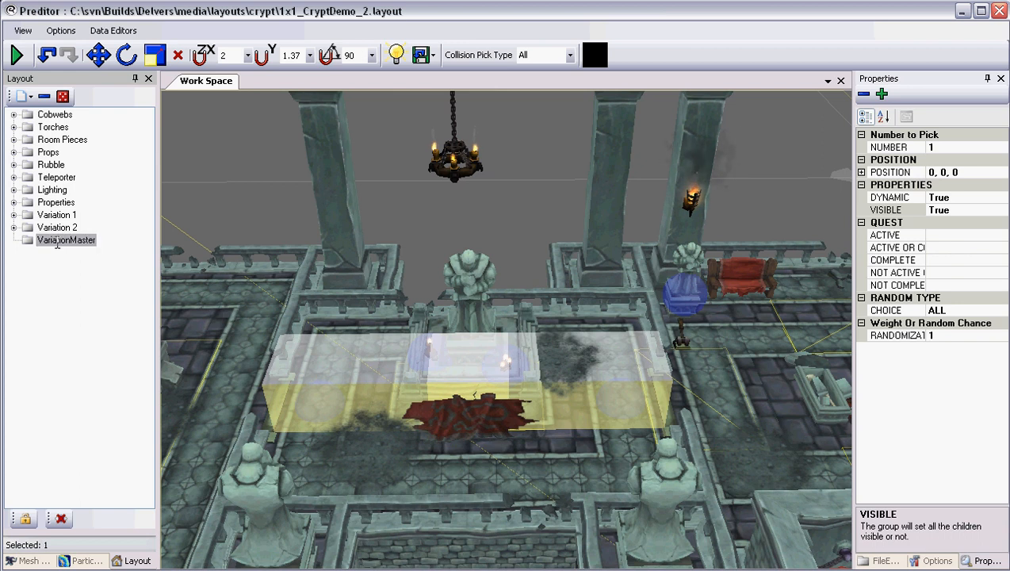
pyautogui.click(56, 216)
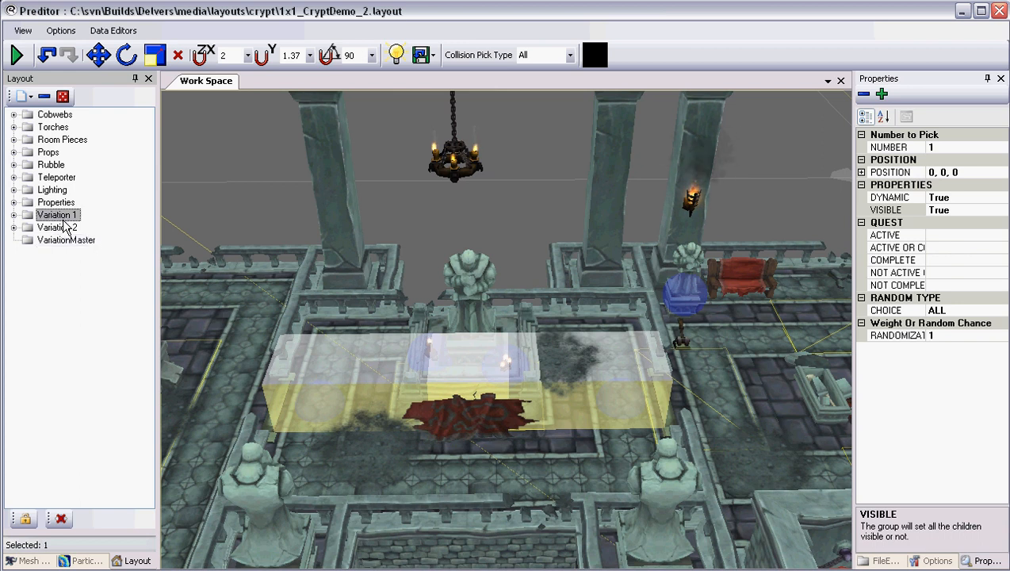
pyautogui.click(57, 228)
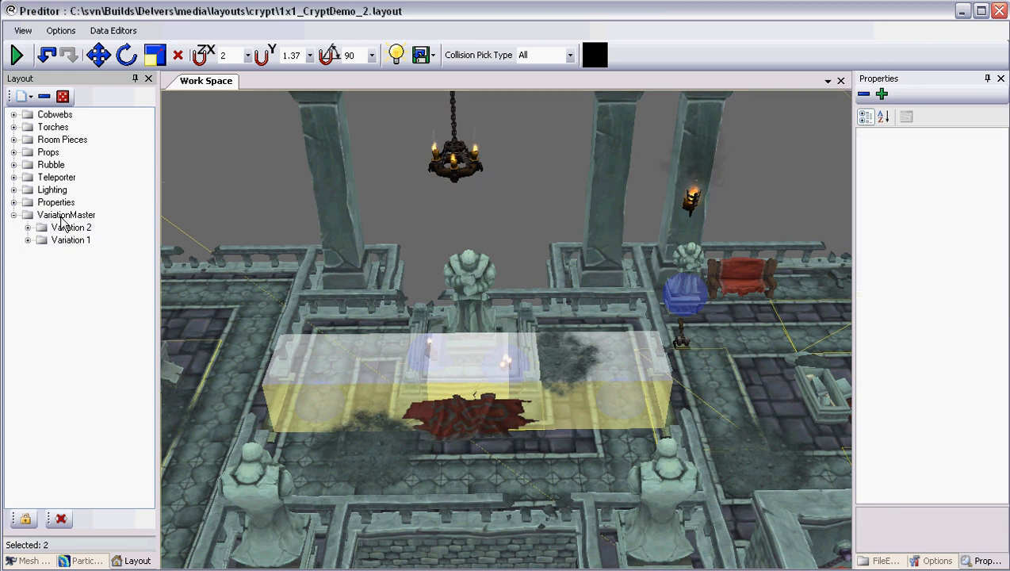
# Step: Set VariationMaster's Random Type Choice to Weight, check both variations, and collapse the group
pyautogui.click(66, 214)
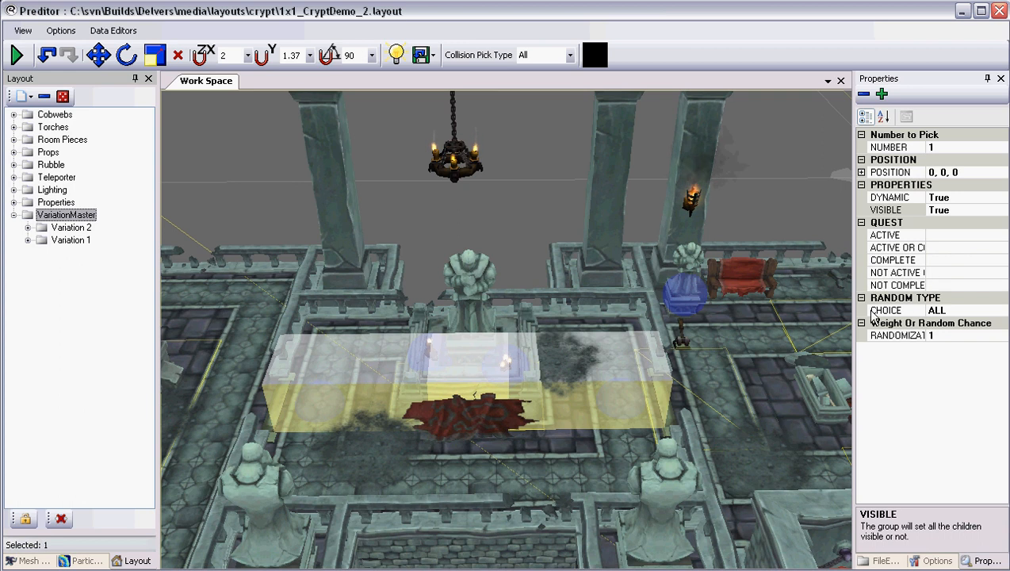
pyautogui.moveTo(910, 309)
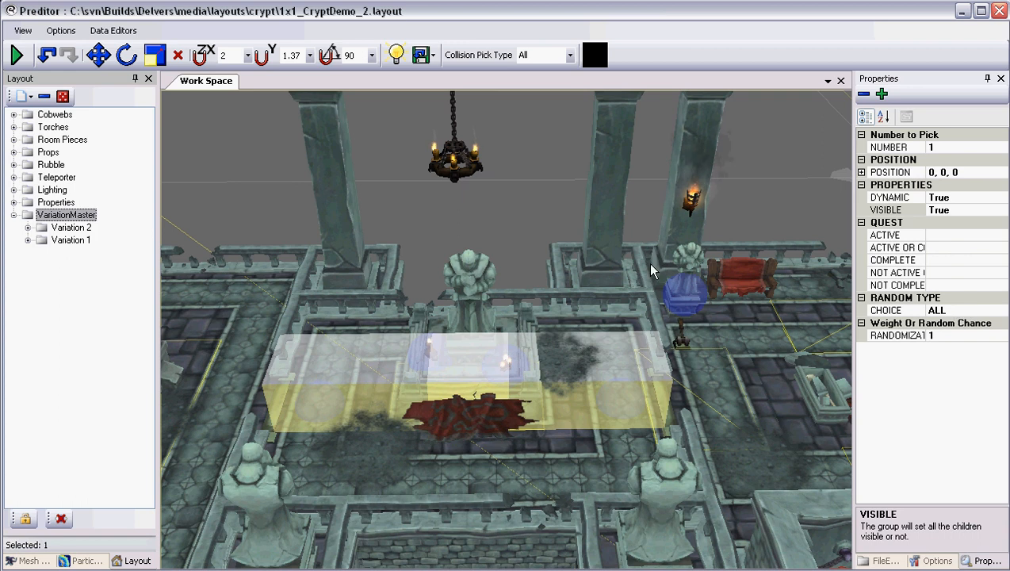
pyautogui.moveTo(88, 238)
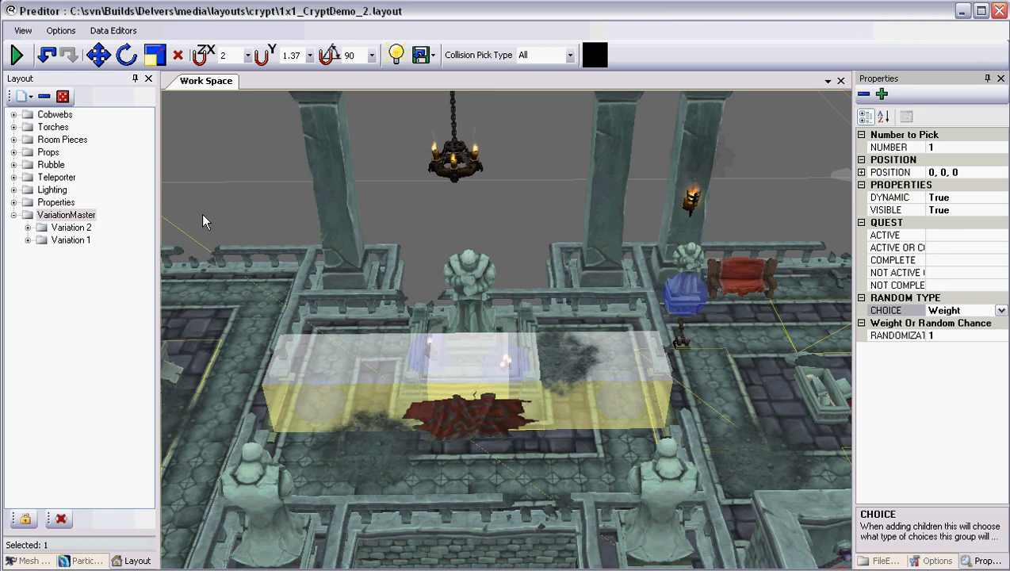
pyautogui.click(70, 239)
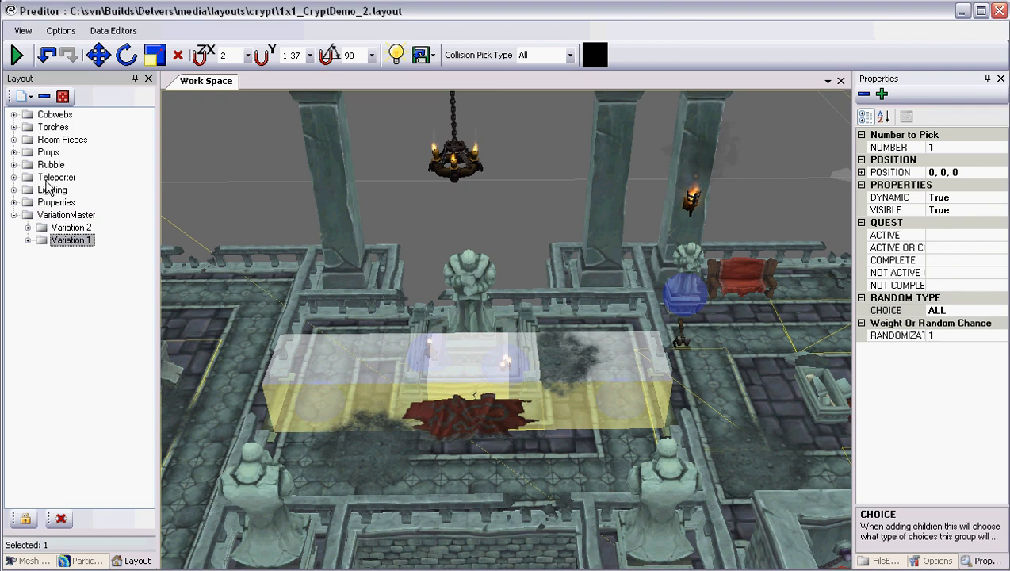
pyautogui.click(71, 229)
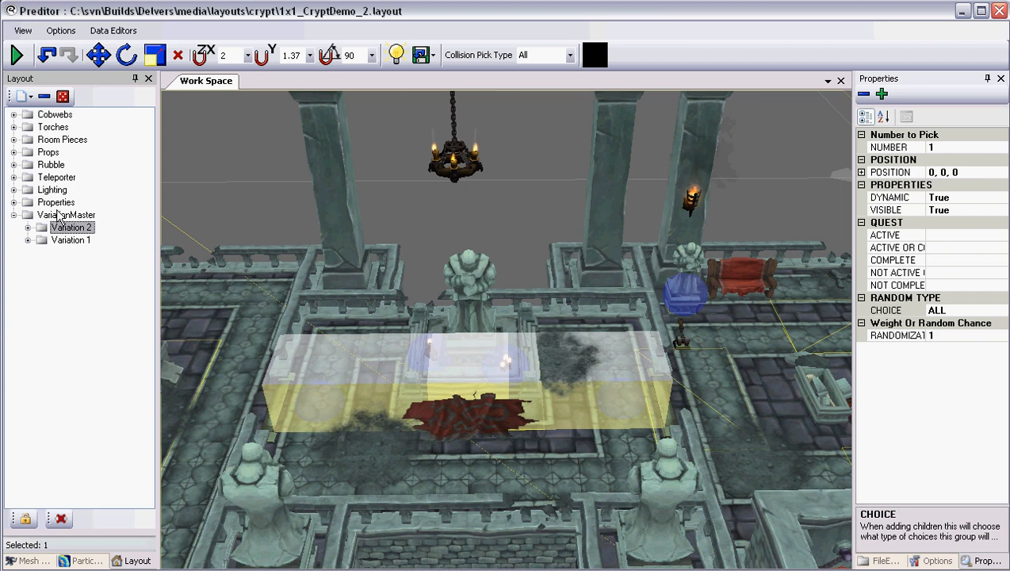
pyautogui.click(13, 214)
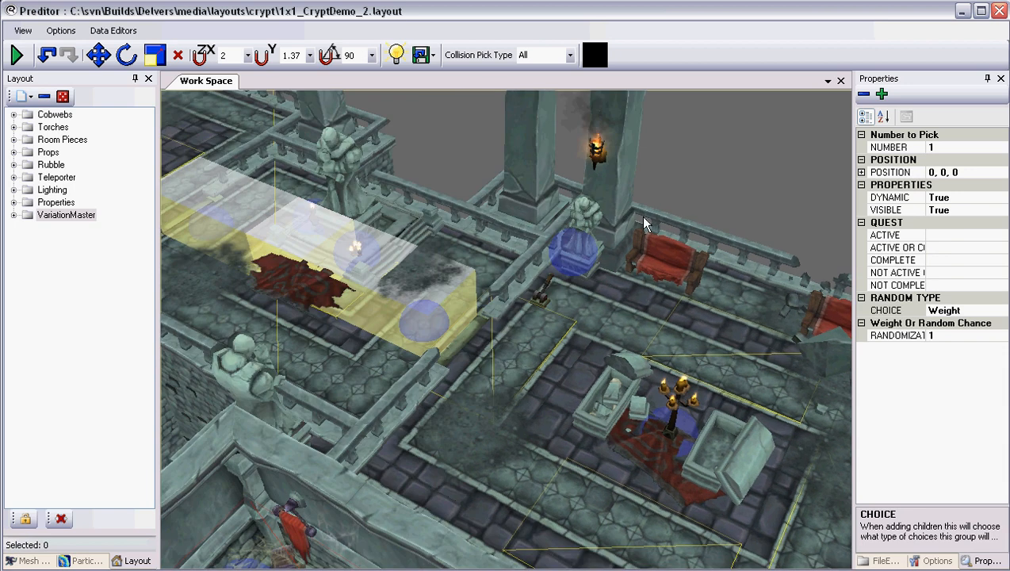
# Step: Play-test from the bridge area, walk the hero across, then switch back to editor mode
pyautogui.moveTo(642, 222); pyautogui.dragTo(495, 320)
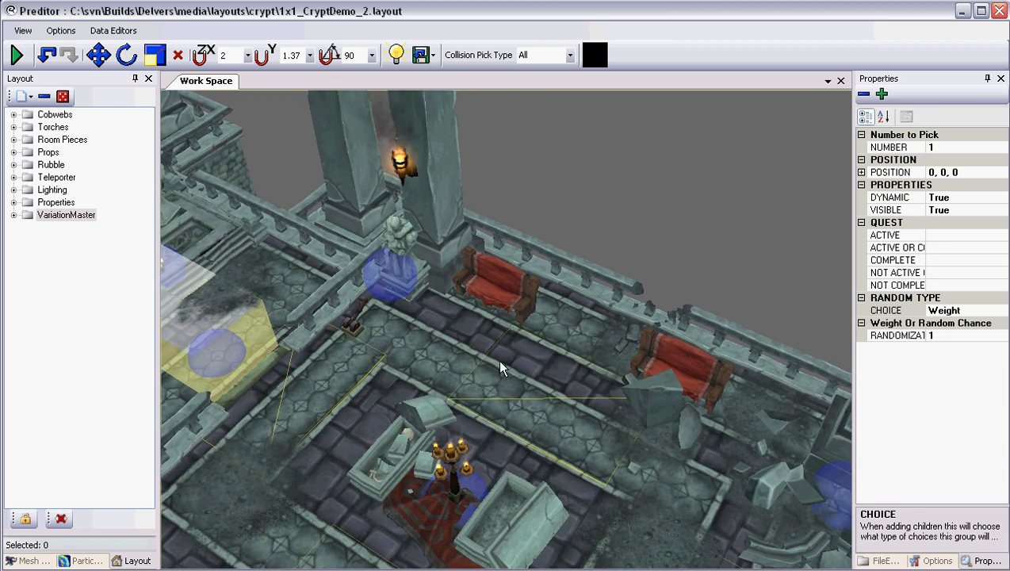
pyautogui.rightClick(499, 368)
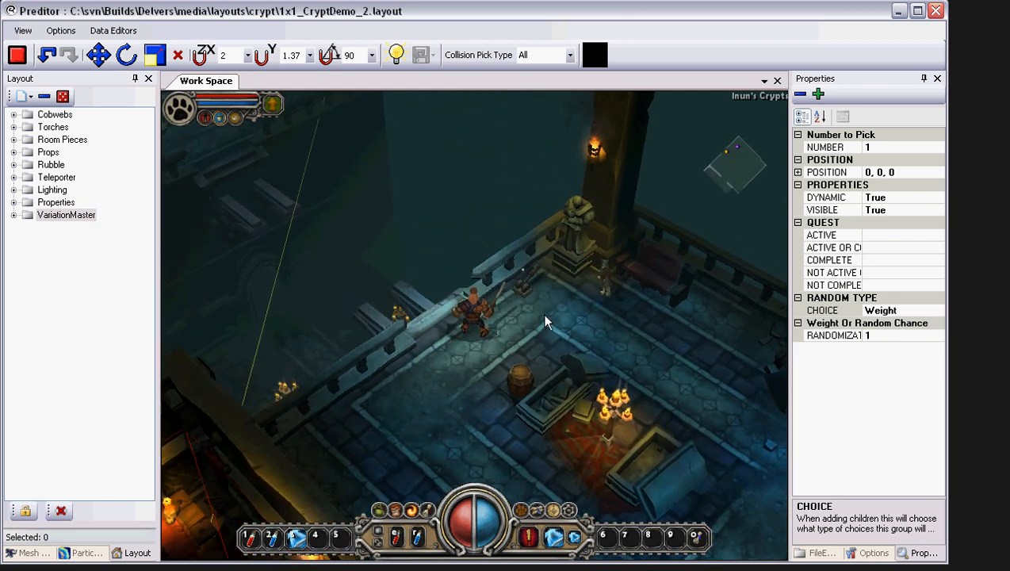
pyautogui.moveTo(529, 295)
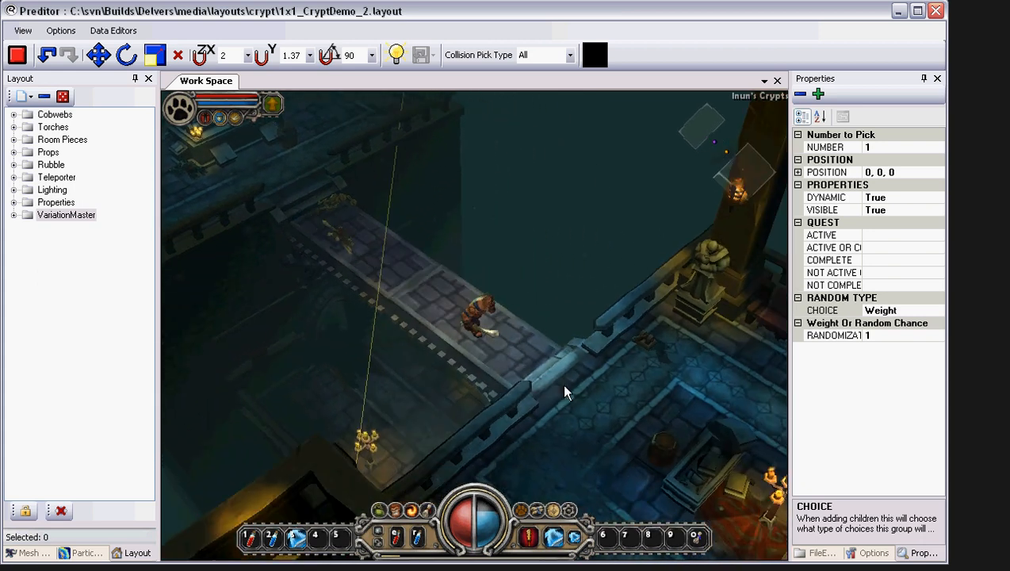
pyautogui.click(17, 54)
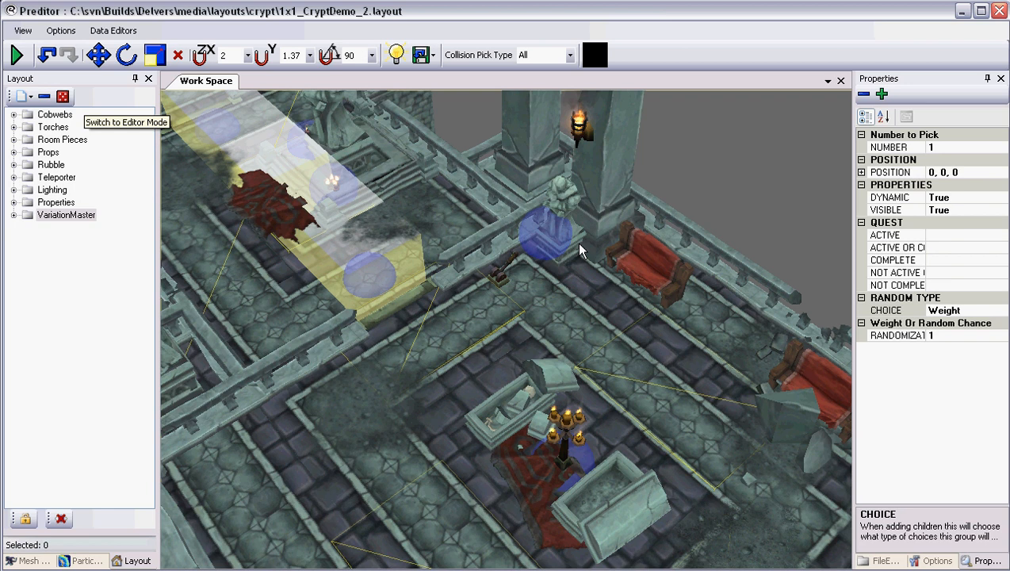
# Step: Launch another play test, walk the hero through the statue room, then stop to restart
pyautogui.rightClick(579, 251)
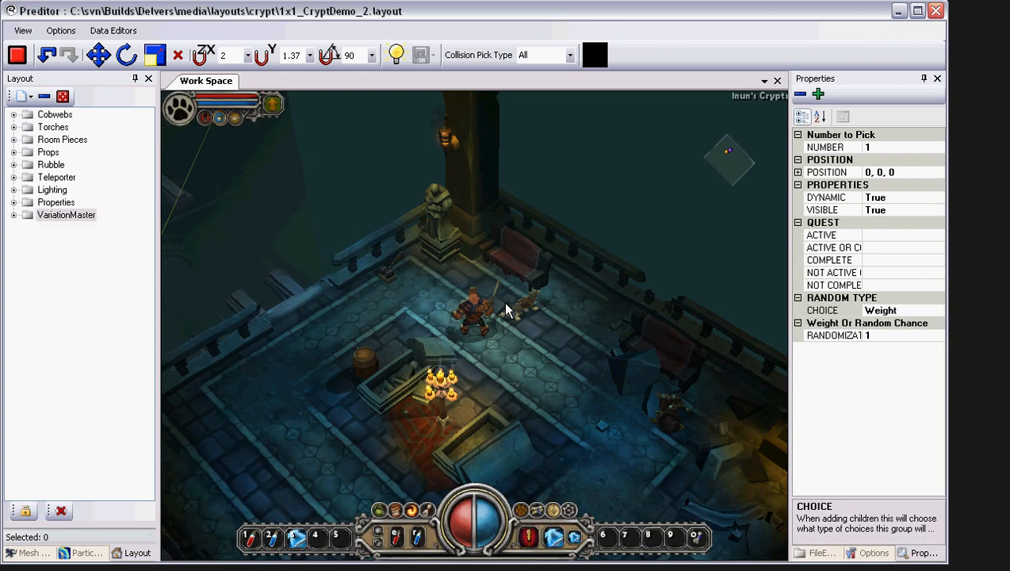
pyautogui.click(17, 53)
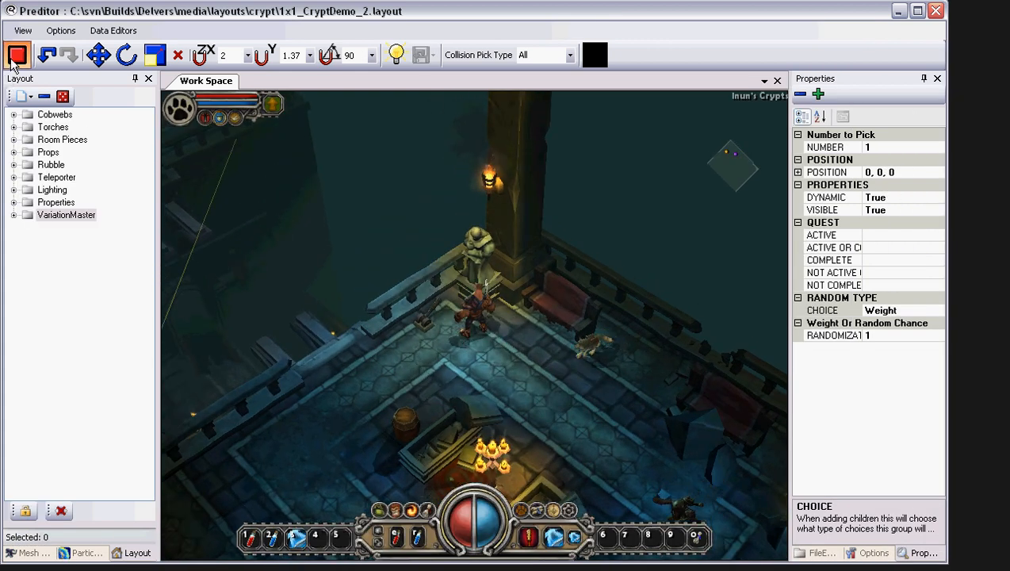
pyautogui.click(16, 54)
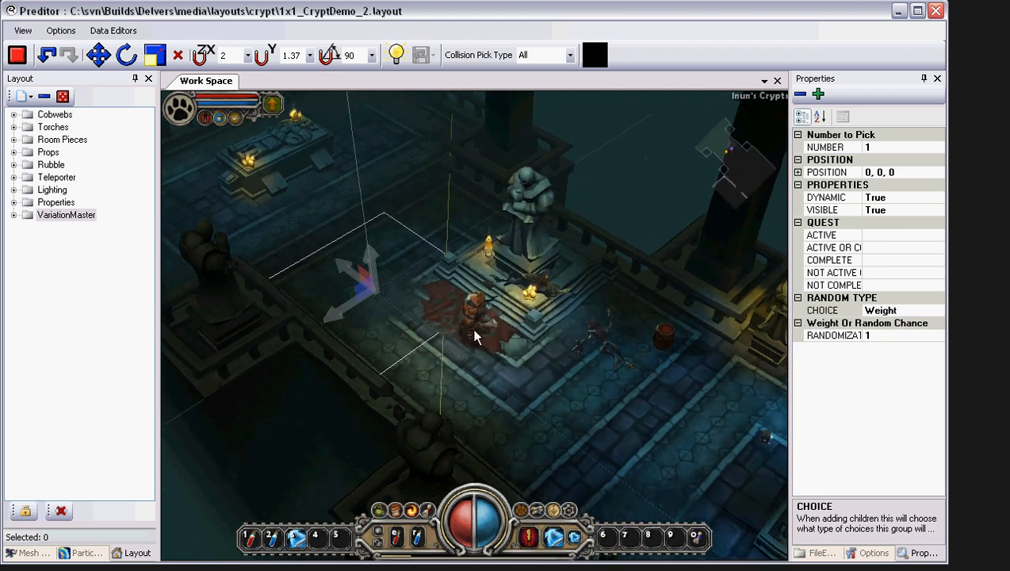
pyautogui.moveTo(434, 308)
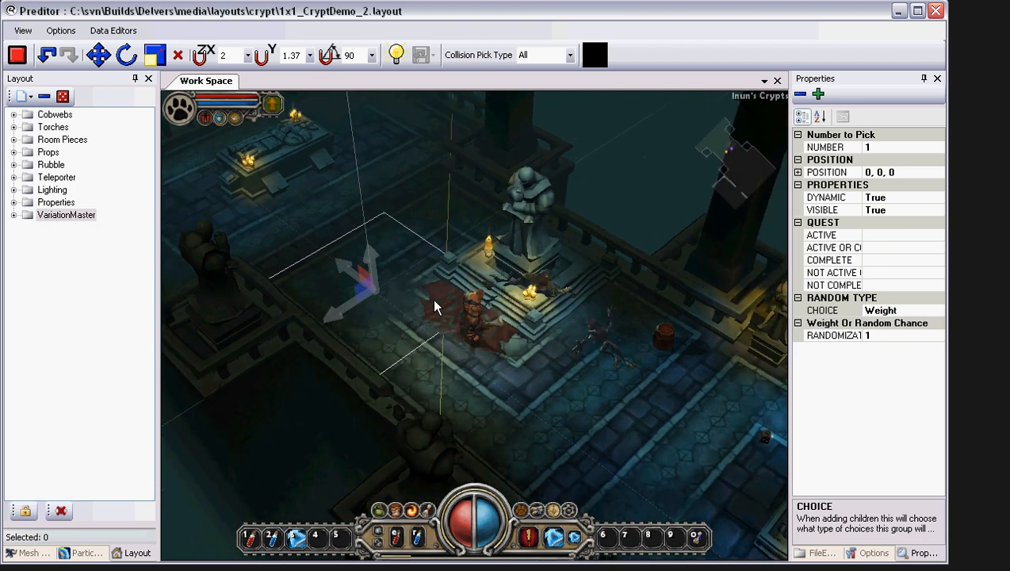